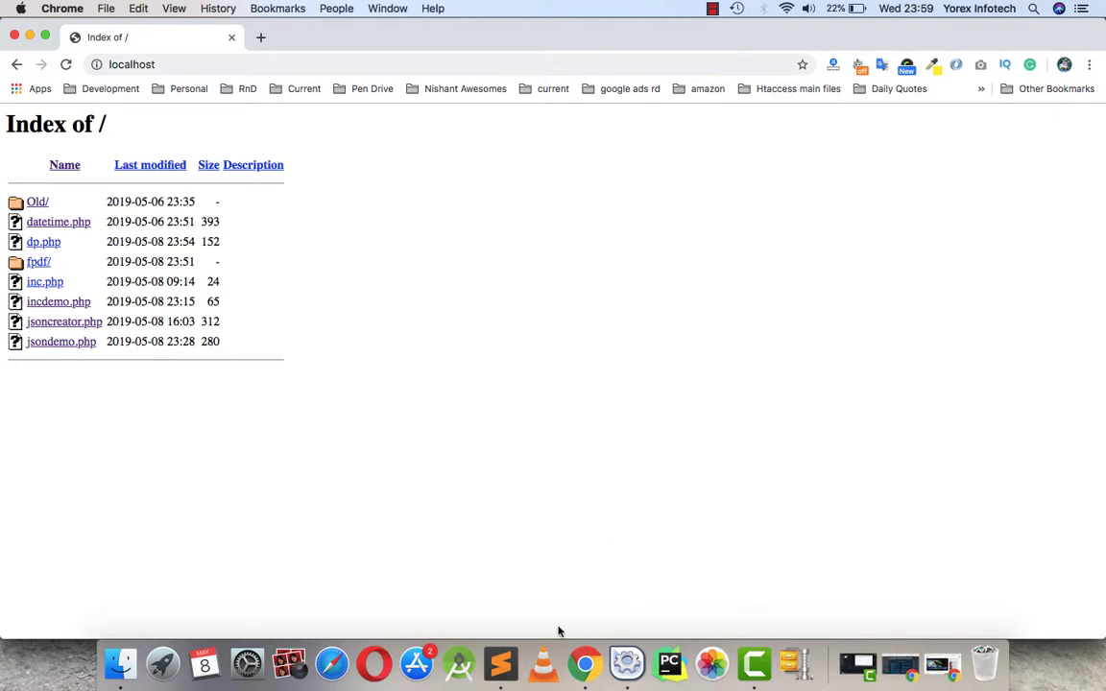
- Switch from the Chrome localhost listing to the untitled Sublime Text file with an empty PHP tag
click(500, 663)
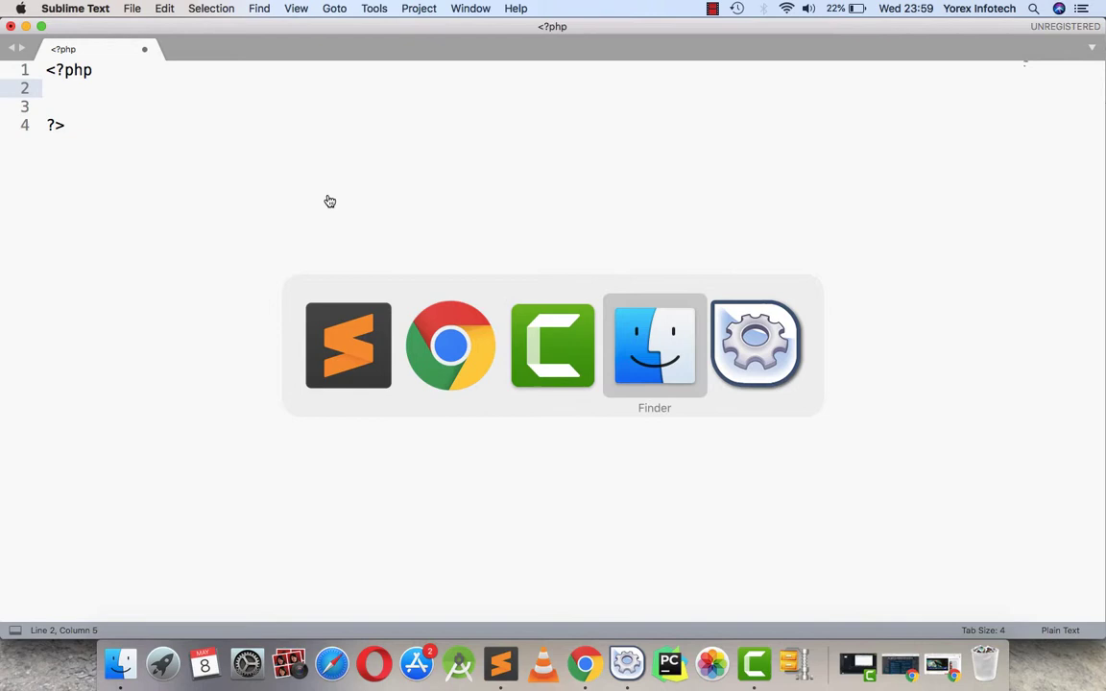
- Bring the fpdf folder forward in Finder and select fpdf.php
click(654, 345)
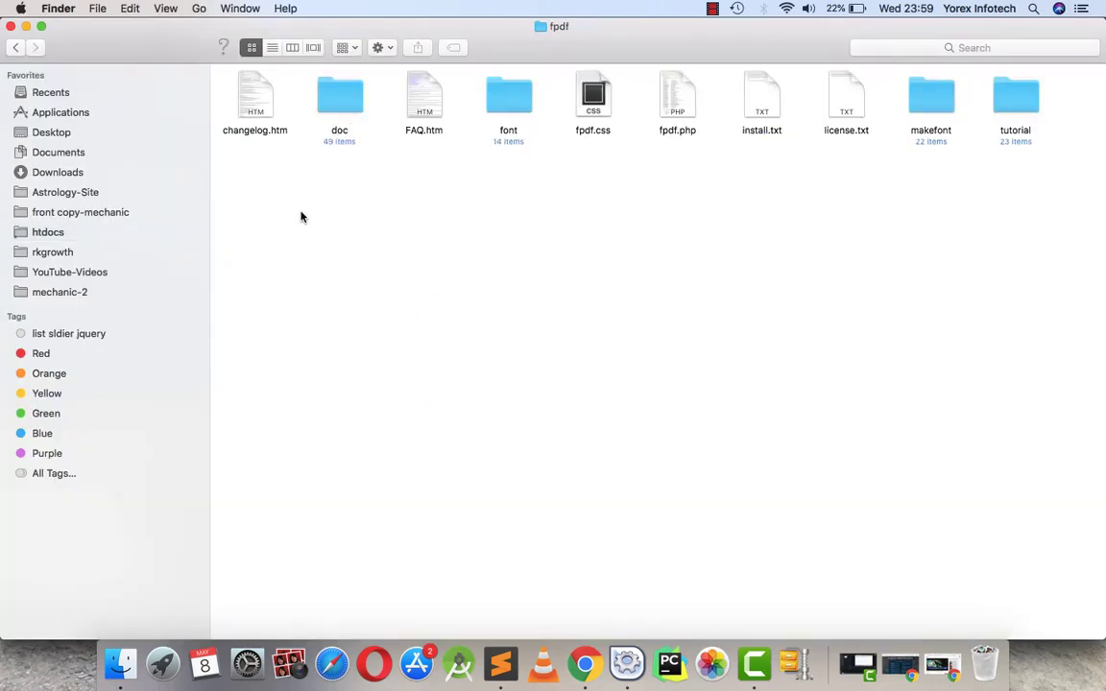
key(cmd+a)
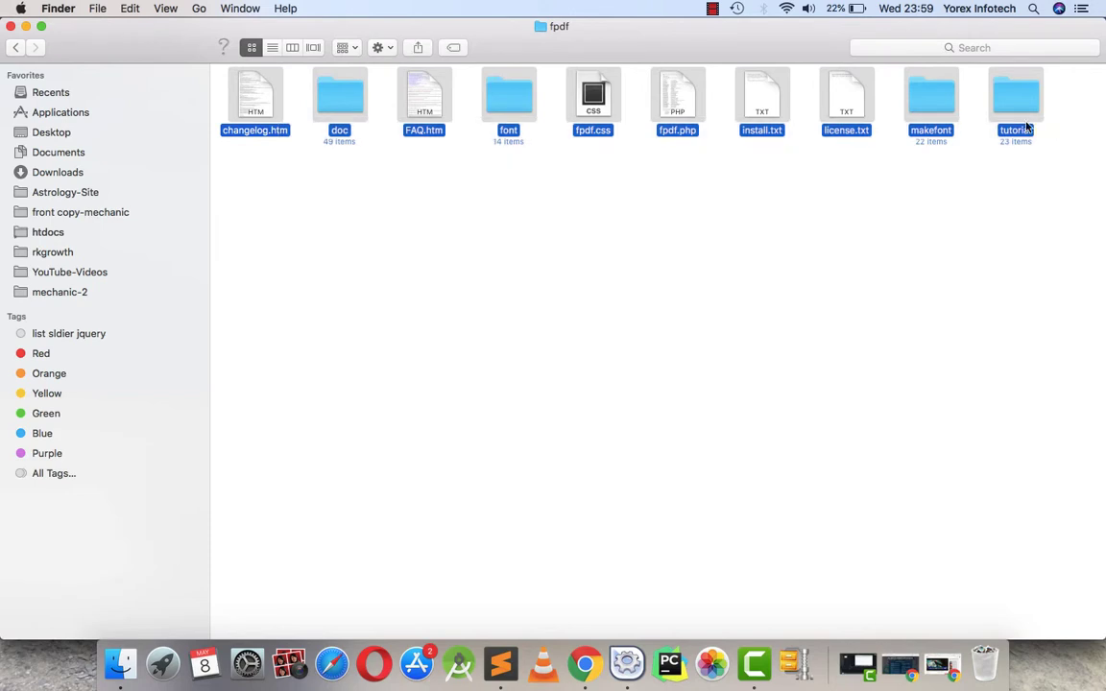
click(677, 96)
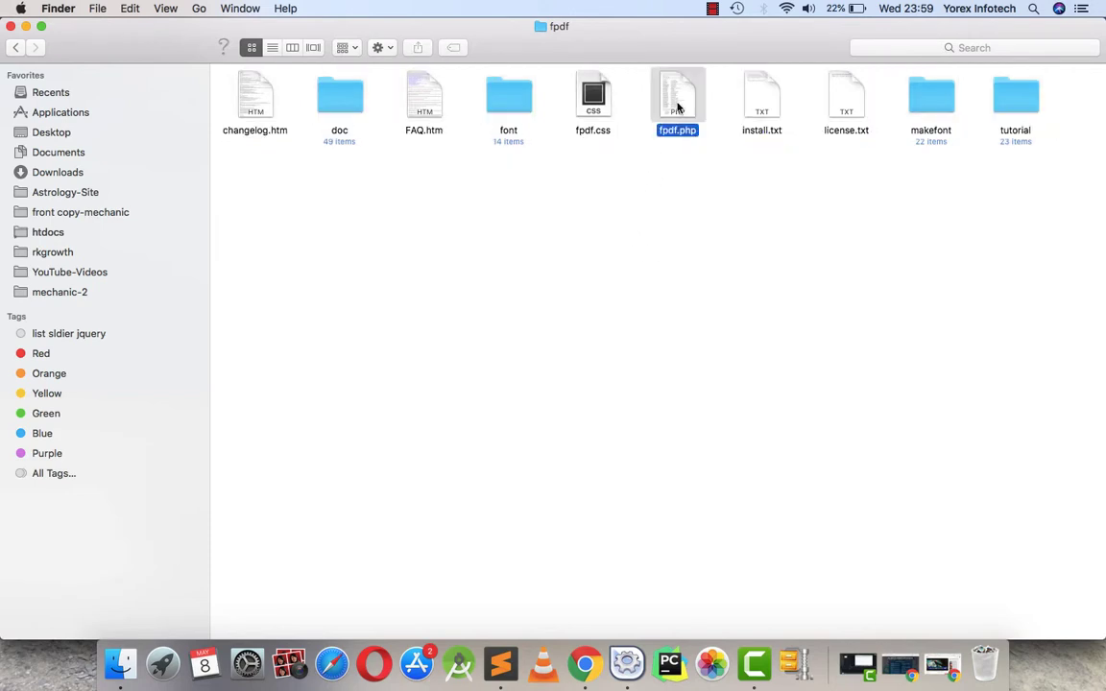
right_click(676, 96)
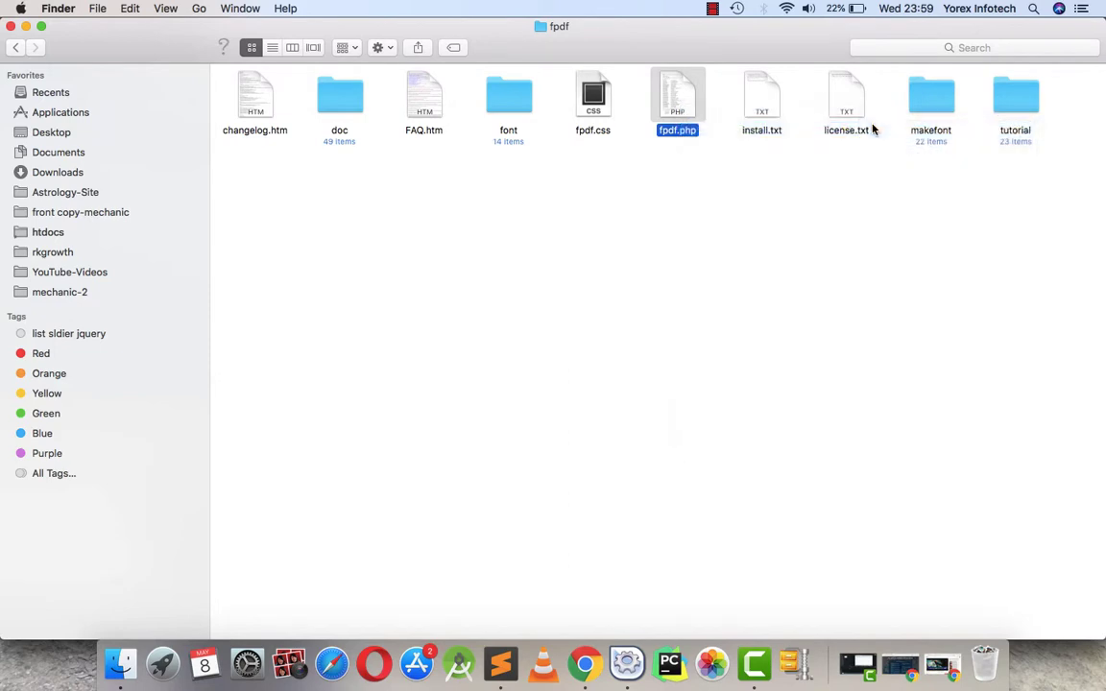
- Open fpdf.php in Sublime Text and scroll through the FPDF class source
double_click(677, 96)
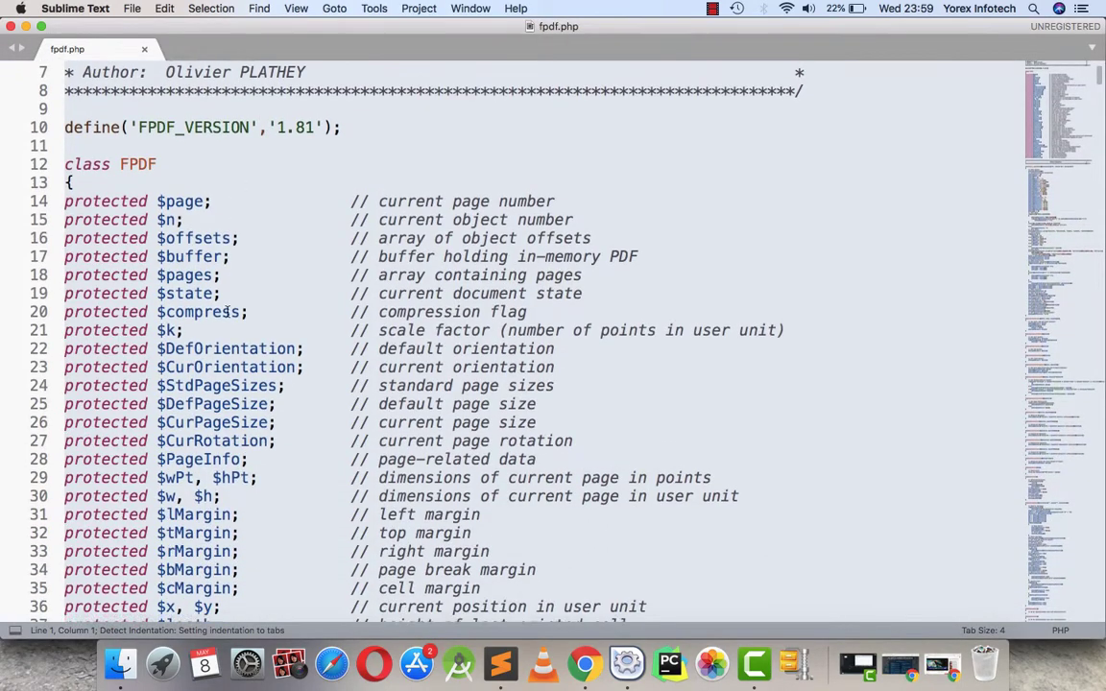
scroll(down, 3)
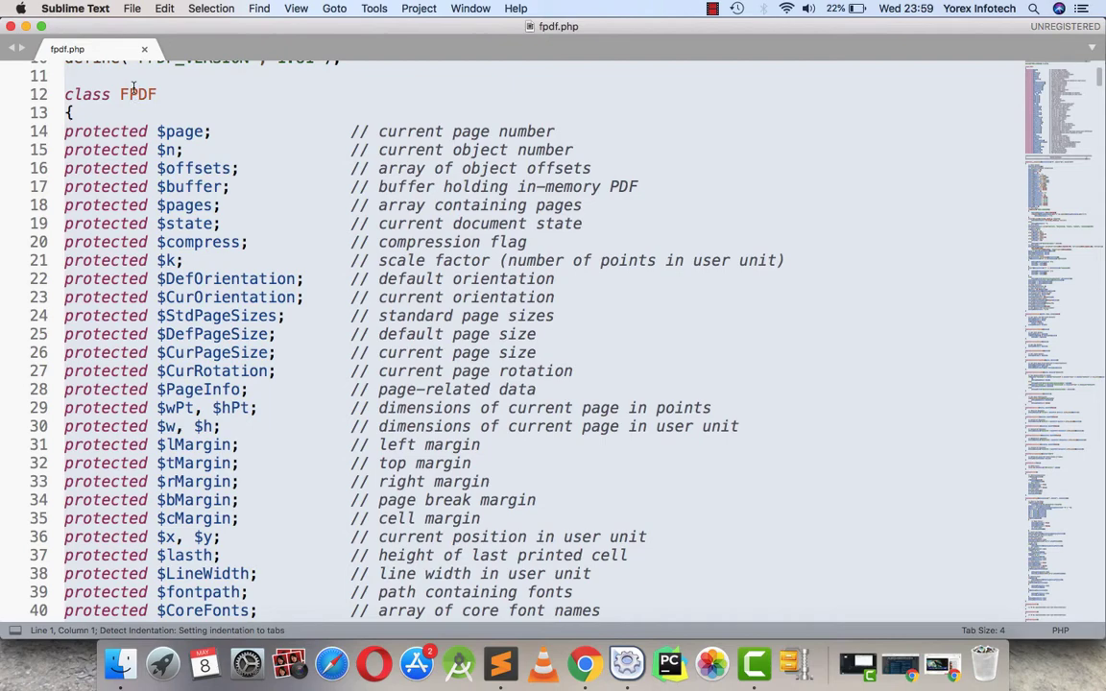
scroll(down, 3)
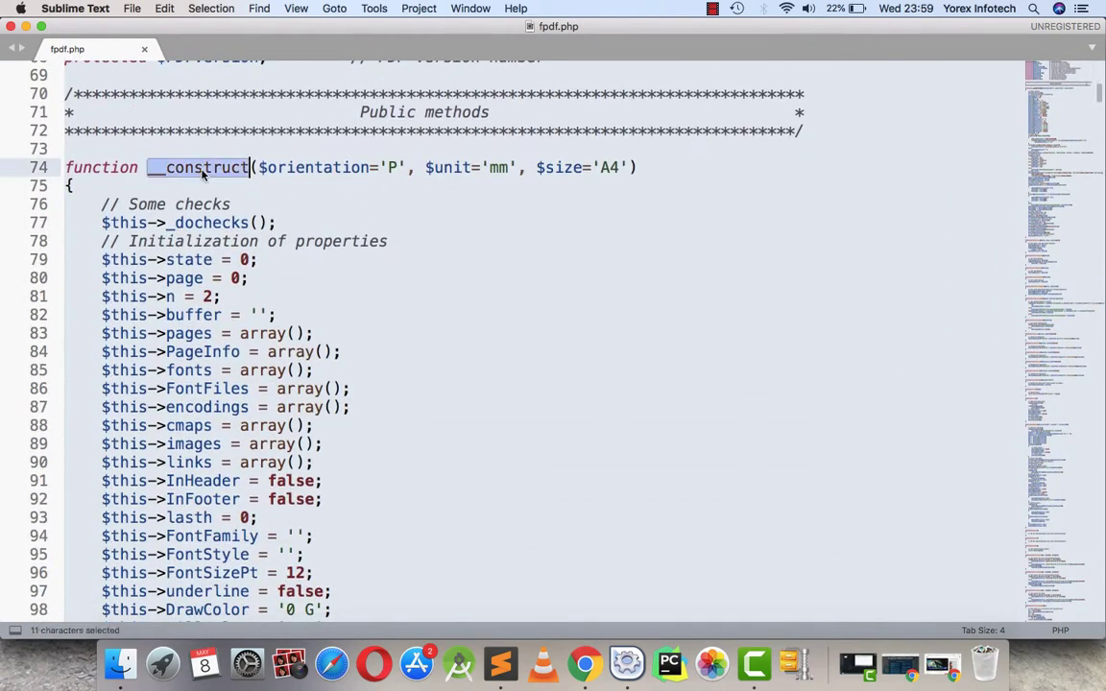
scroll(down, 3)
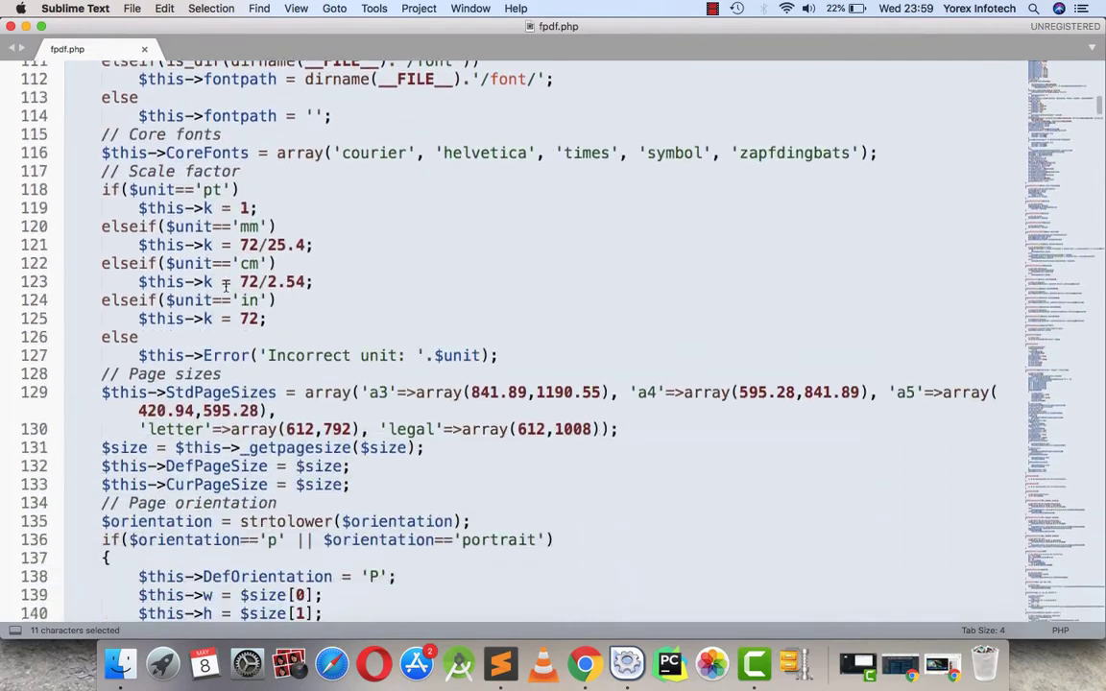
scroll(down, 3)
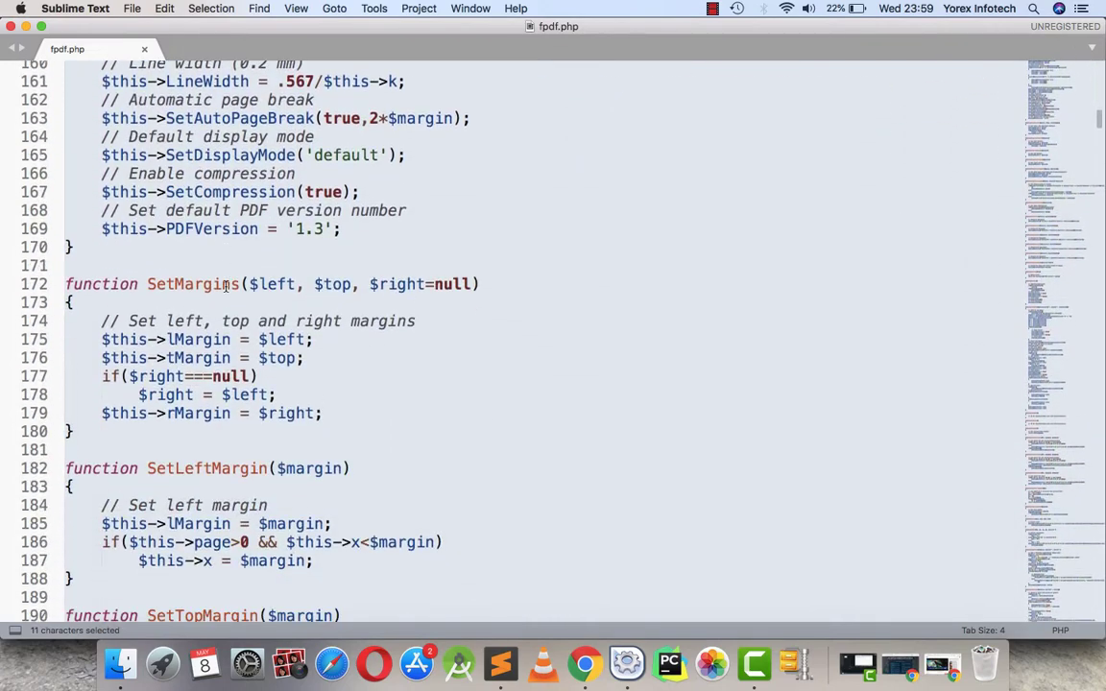
scroll(down, 3)
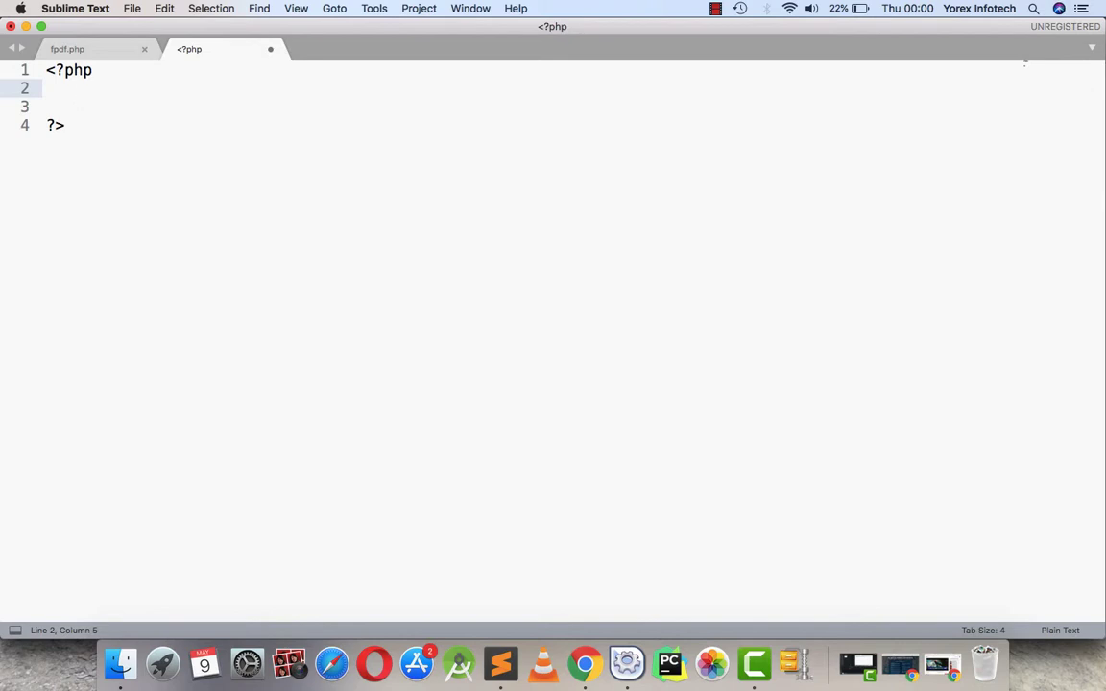
- Type require('fpdf') on line 2 and check the fpdf folder contents inside htdocs
text(requ)
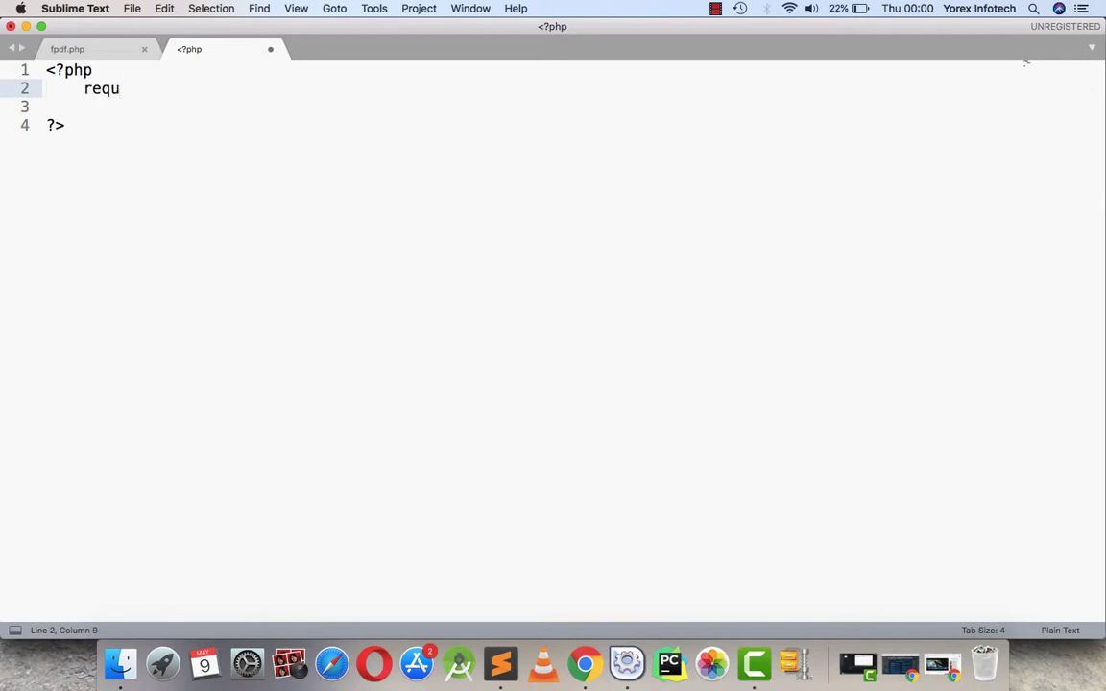
text(ire())
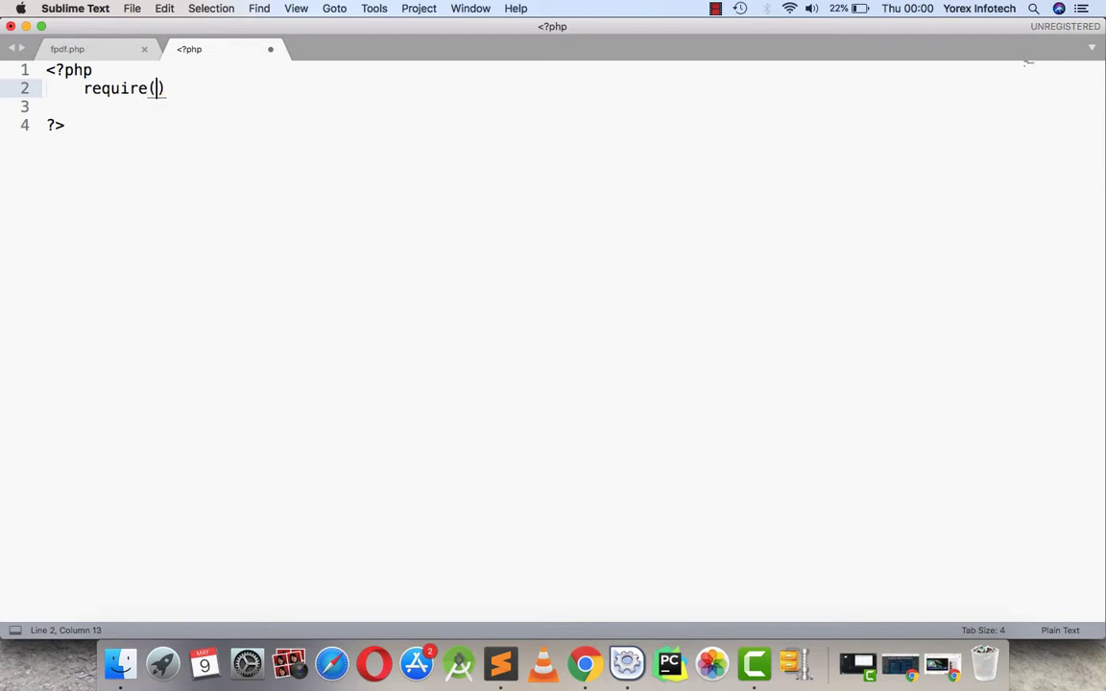
text('')
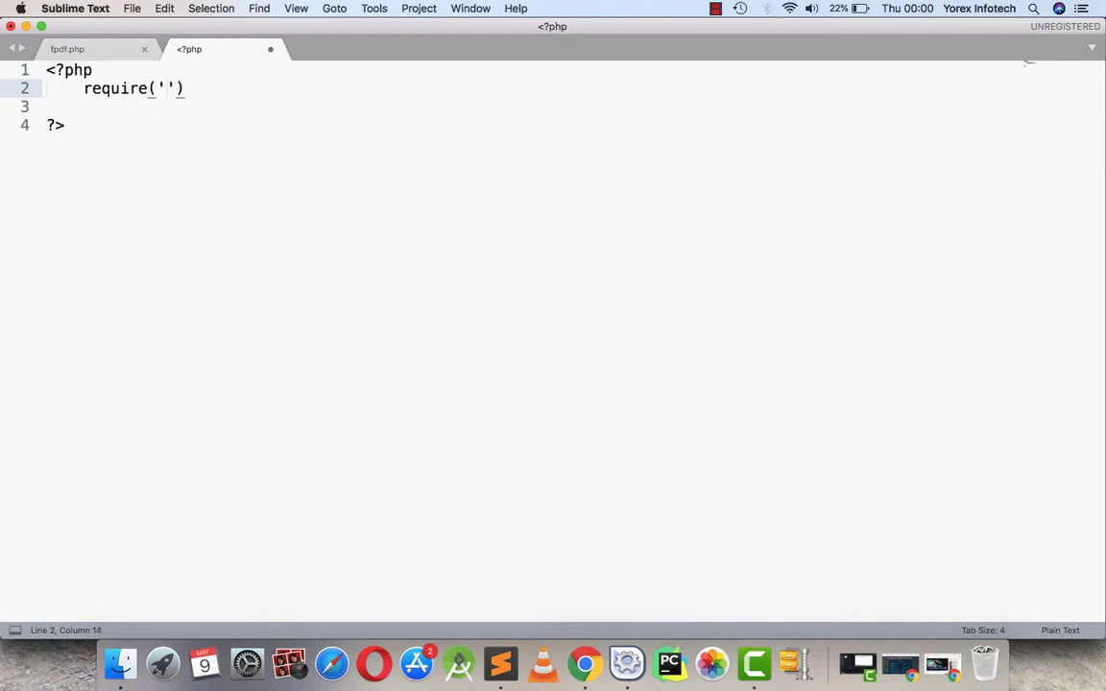
text(fpdf)
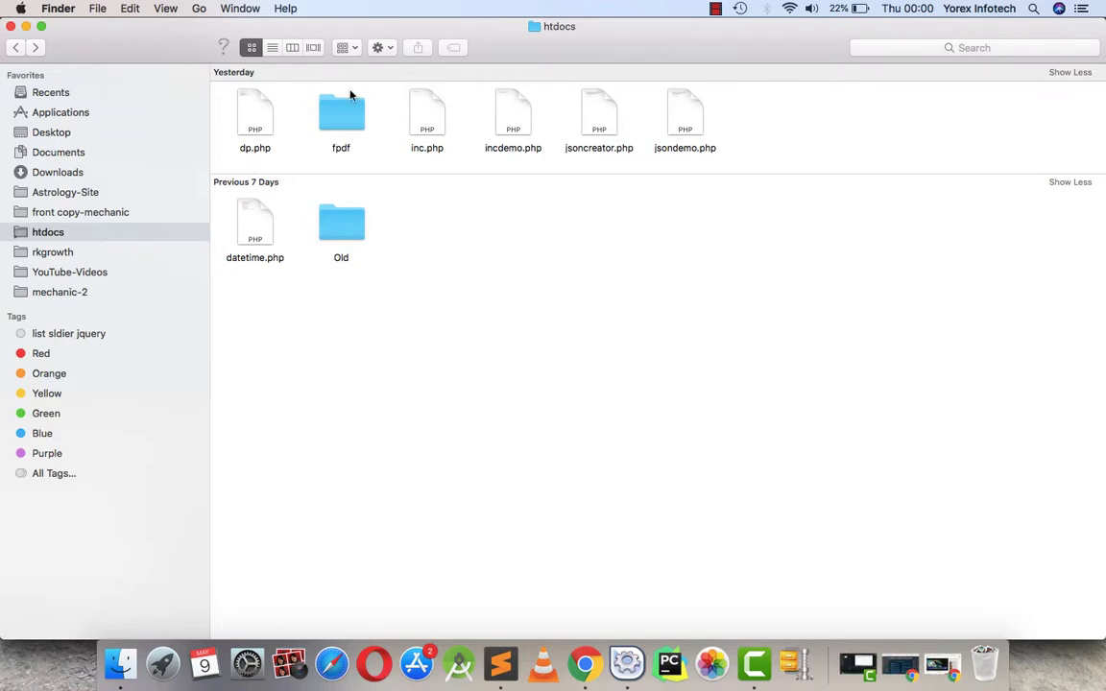
click(341, 113)
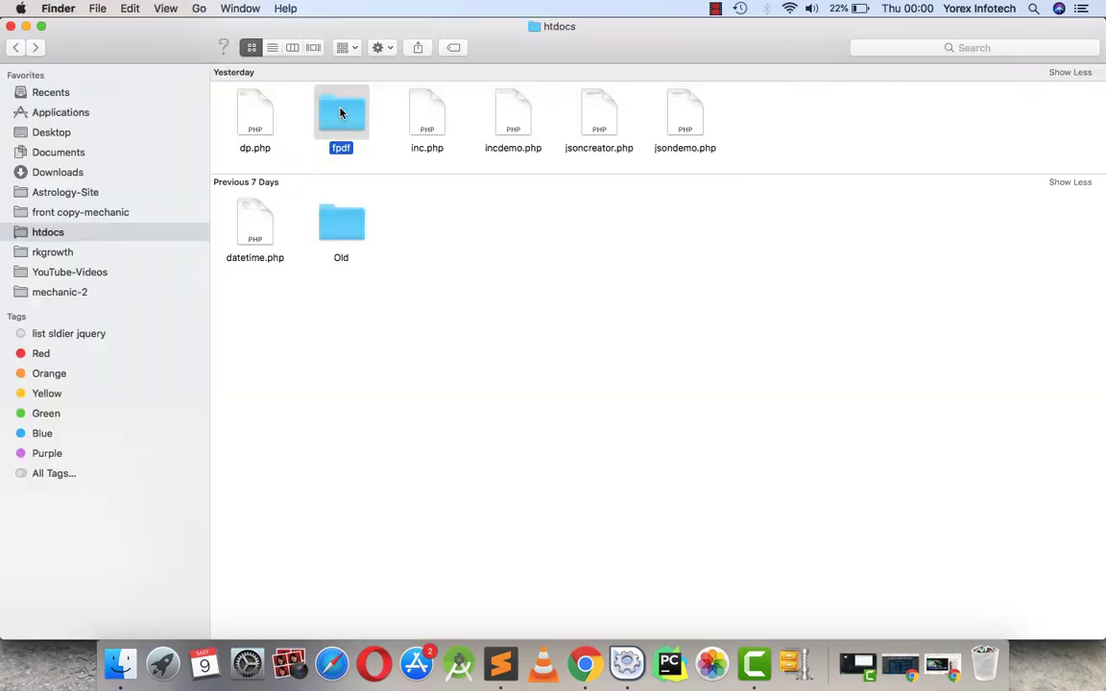
double_click(341, 112)
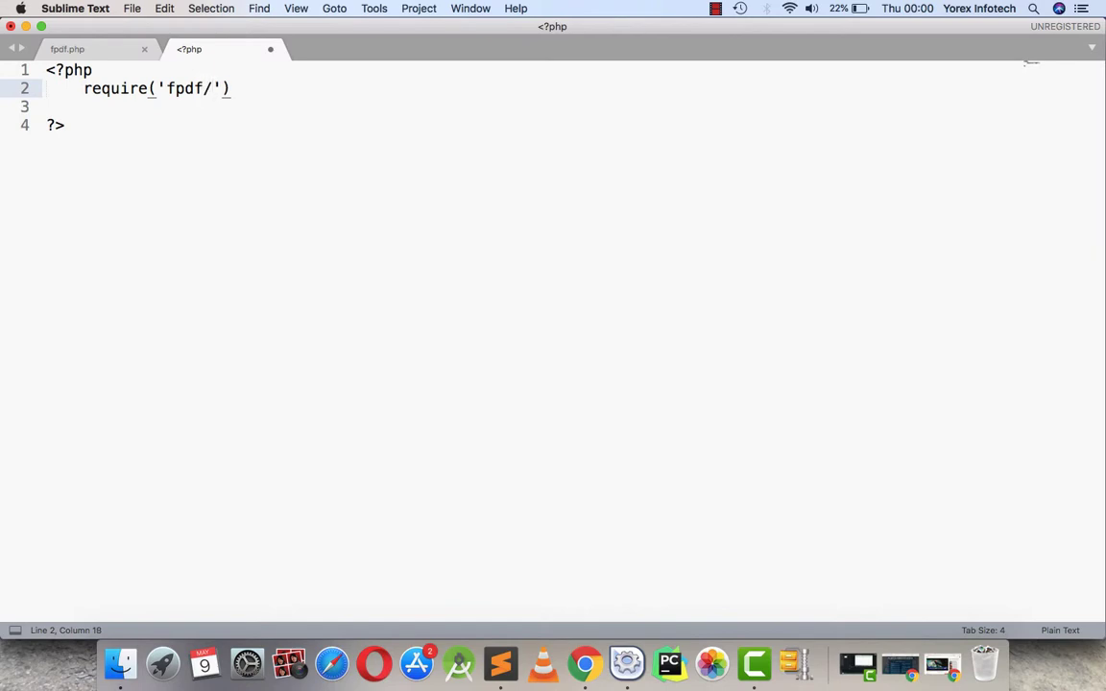
- Complete require('fpdf/fpdf.php'); and start the next line with $ob=new
text(fp)
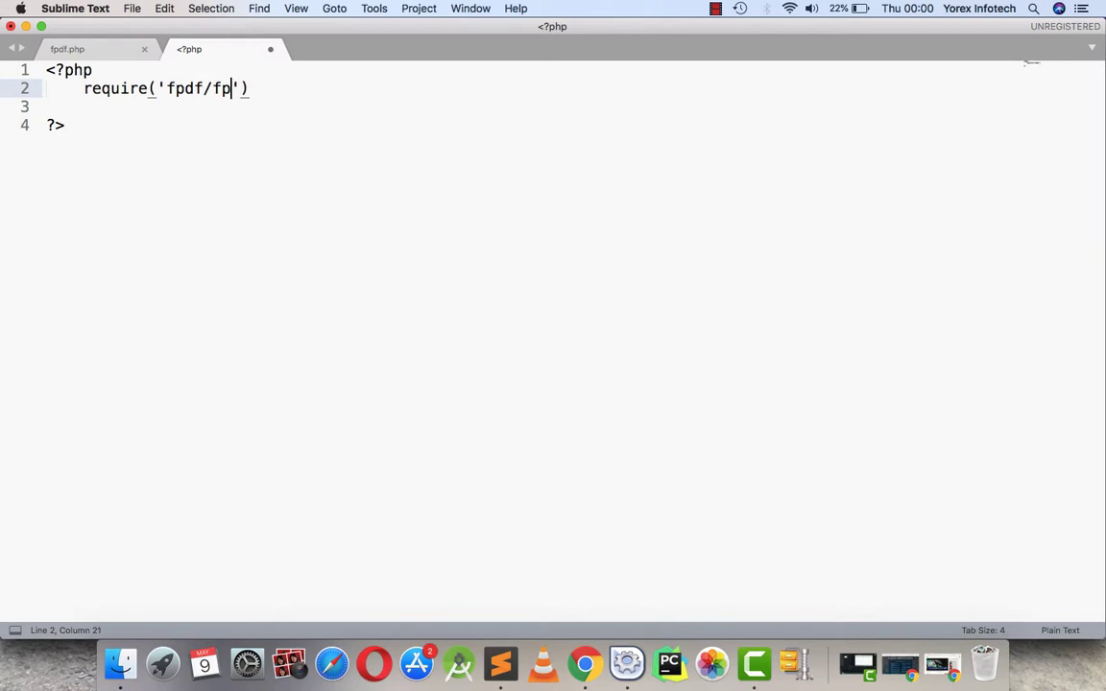
text(df.php)
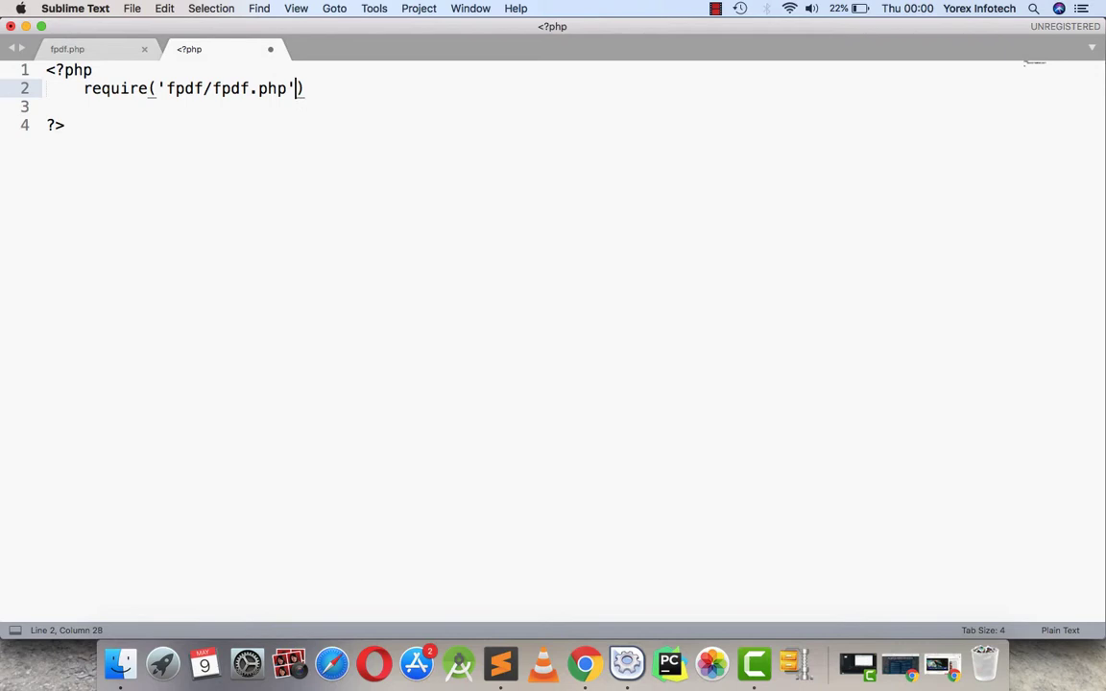
text(;)
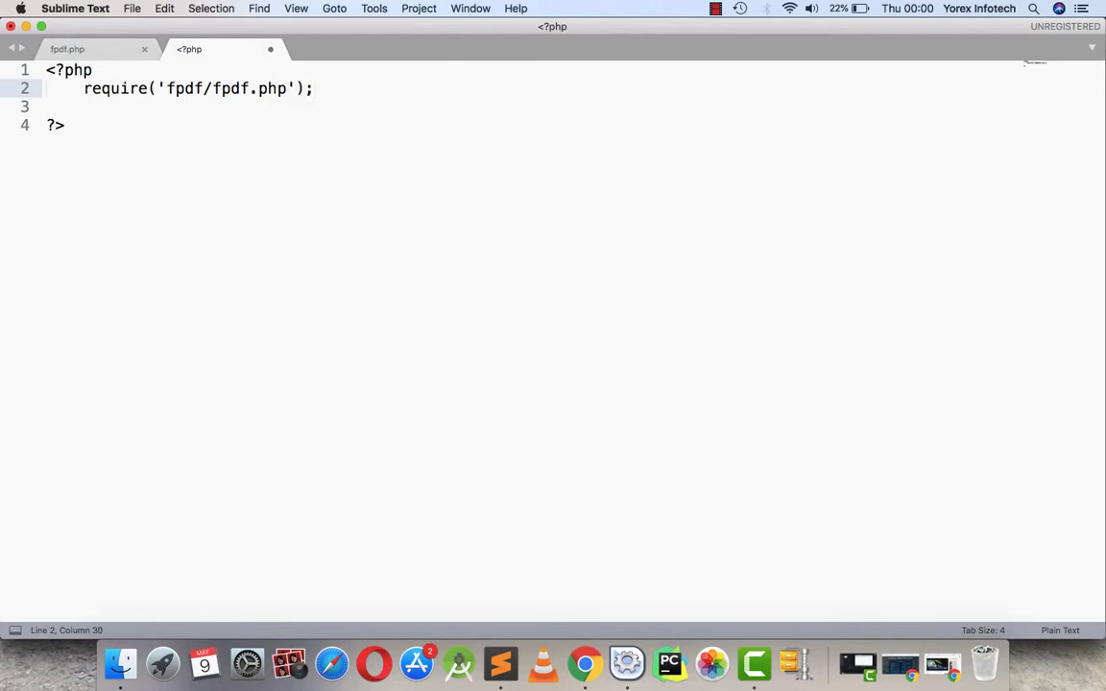
text($)
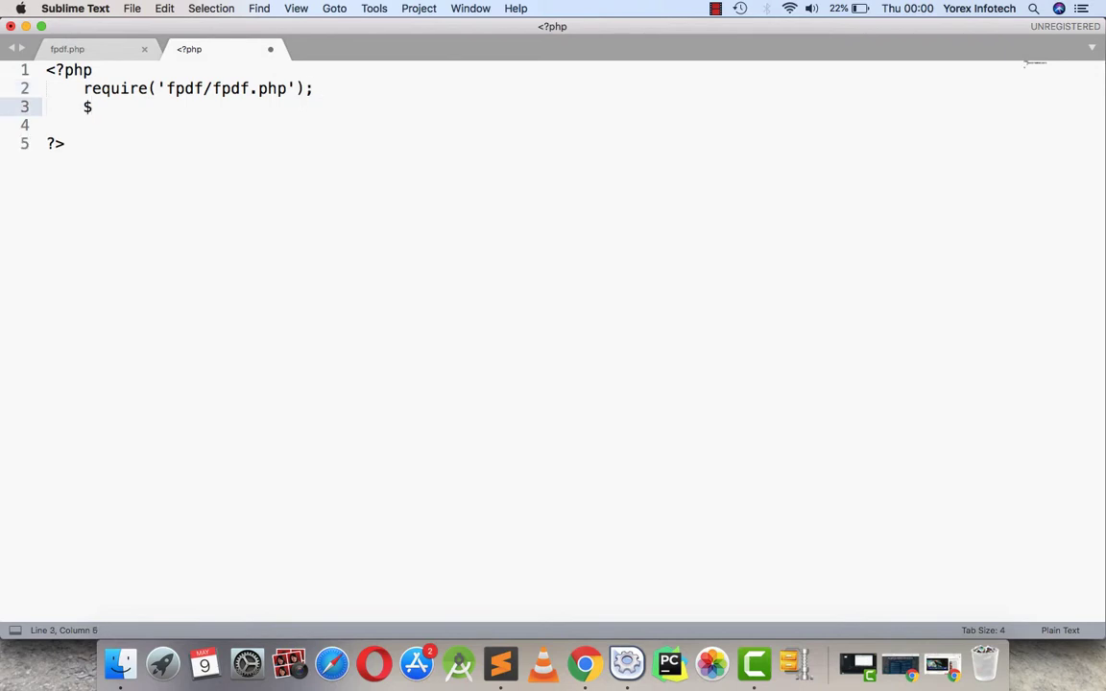
text(ob=)
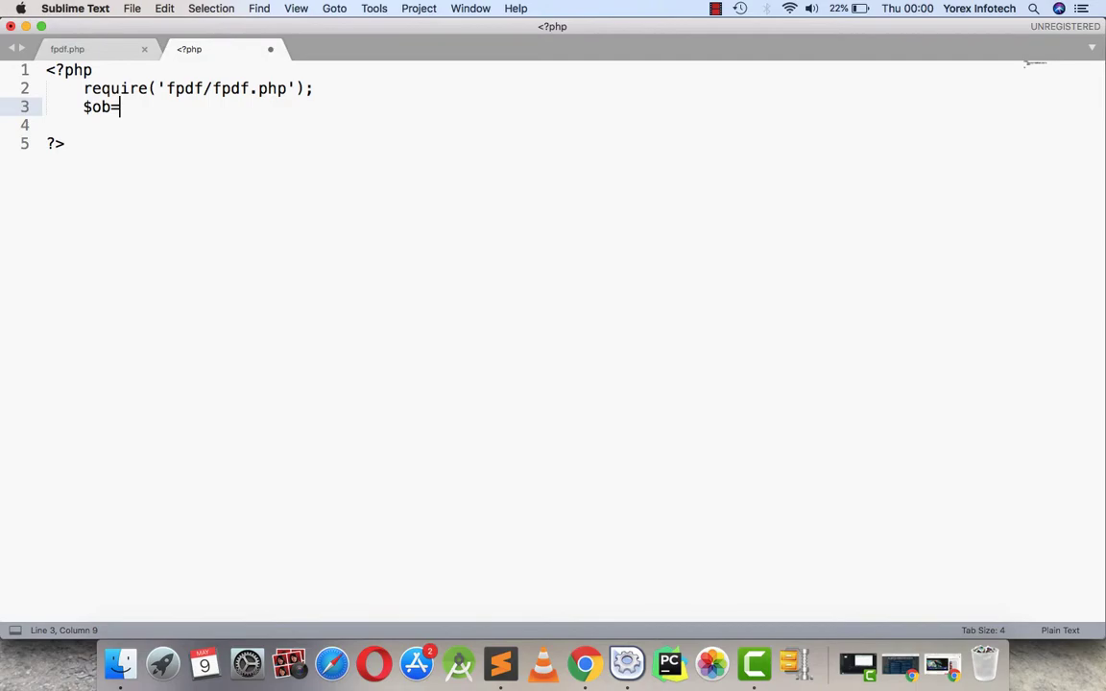
text(new)
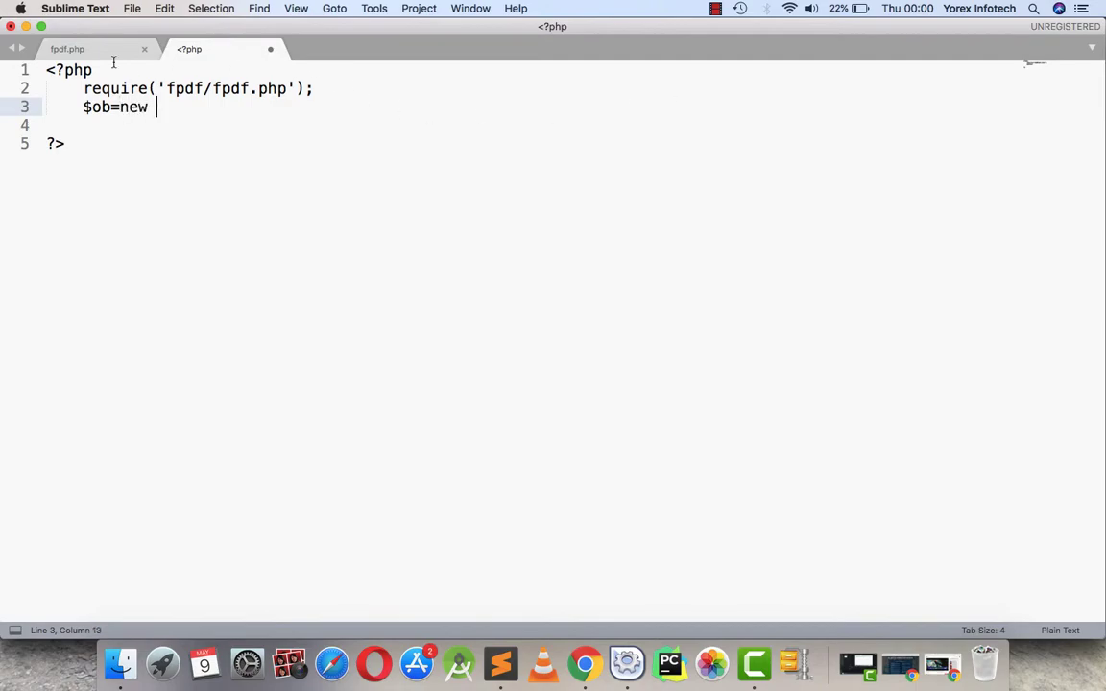
- Glance at the fpdf.php tab, then finish the line as $ob=new FPDF();
click(67, 49)
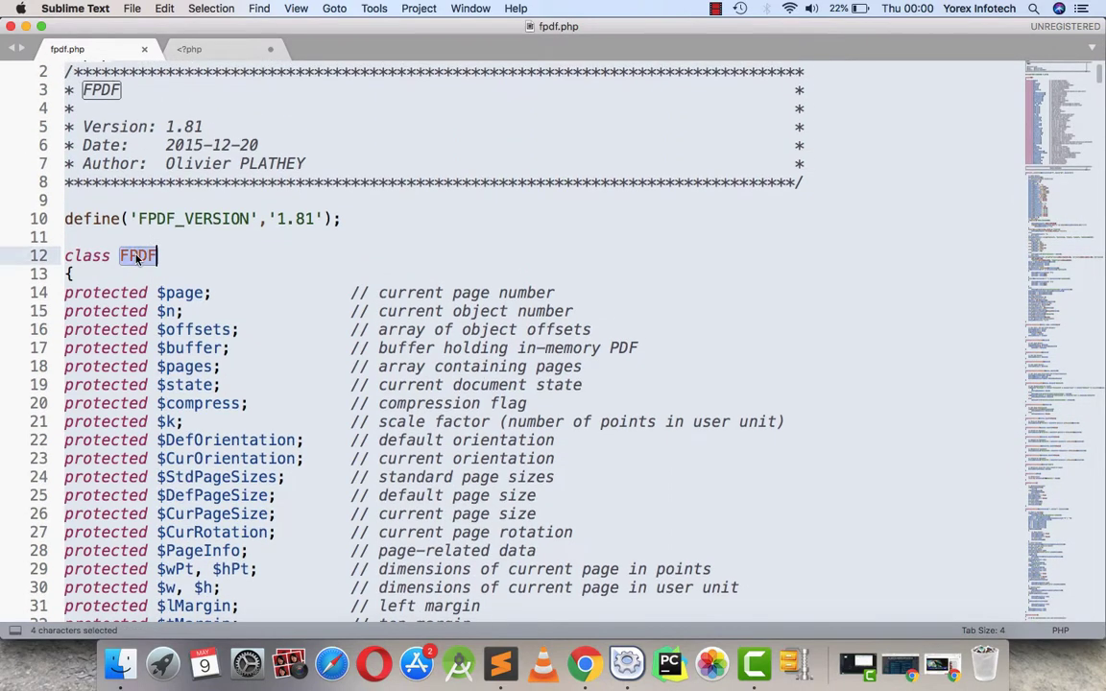
click(189, 49)
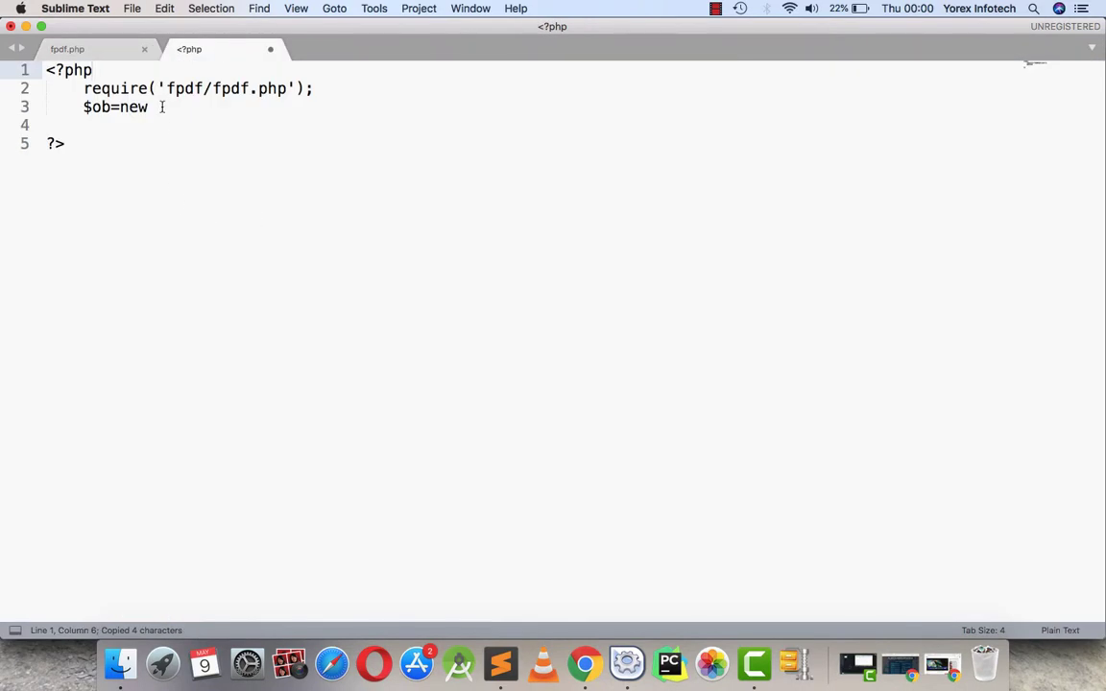
text(FPDF();)
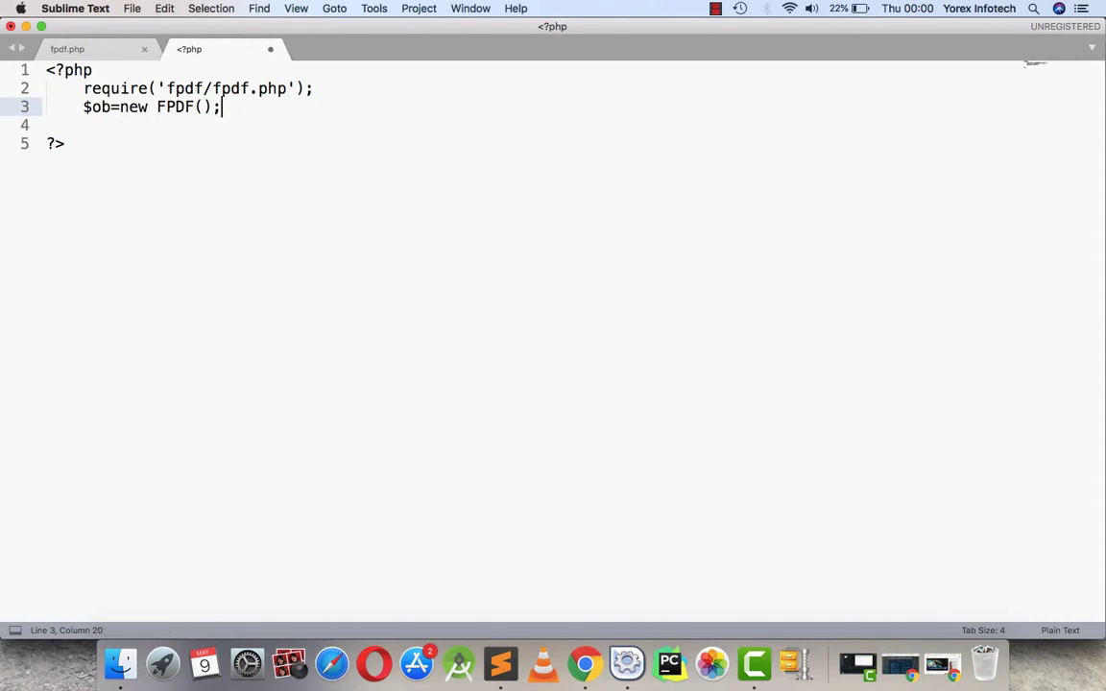
- Add $ob->AddPage(); on line 4, briefly checking the library tab
text($)
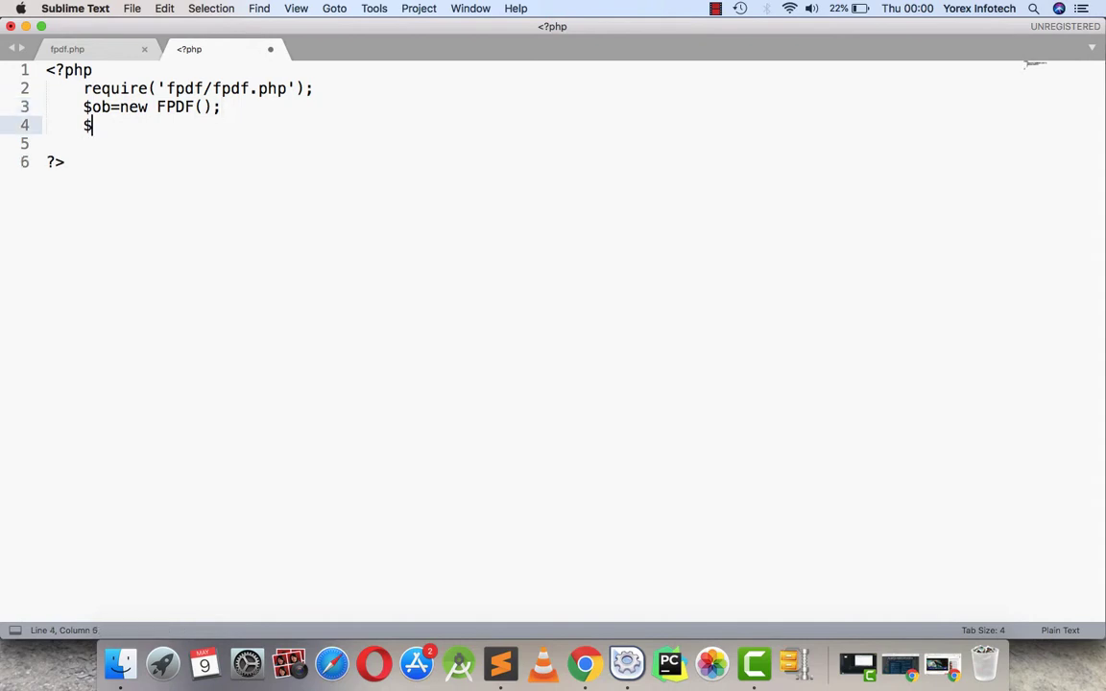
text(ob->)
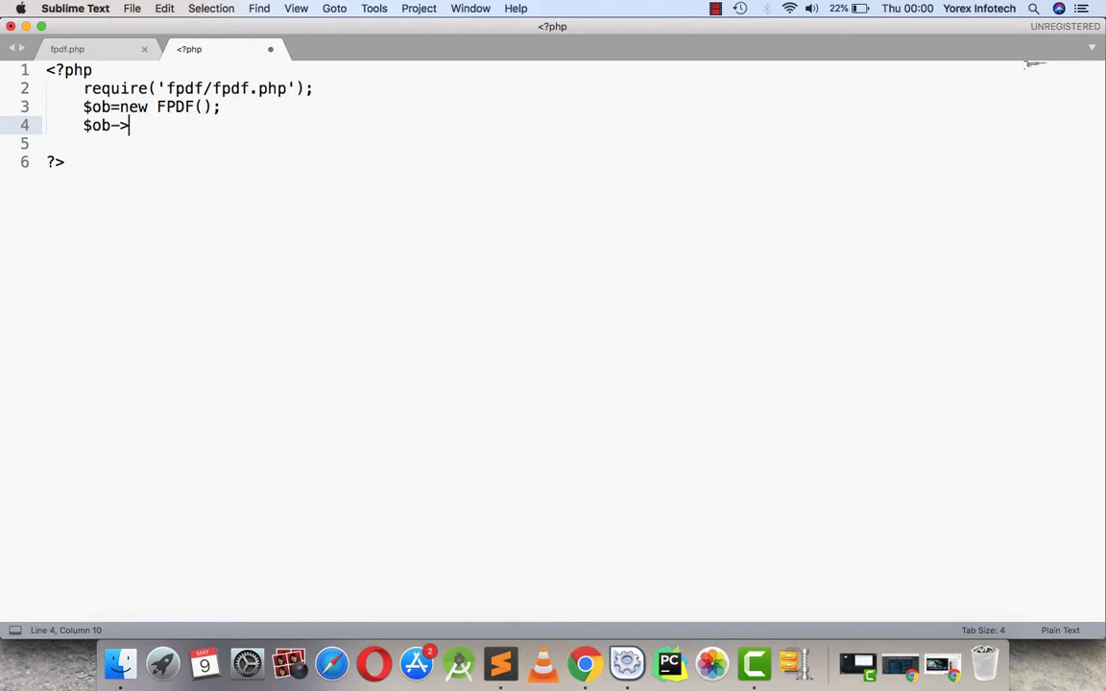
text(Add)
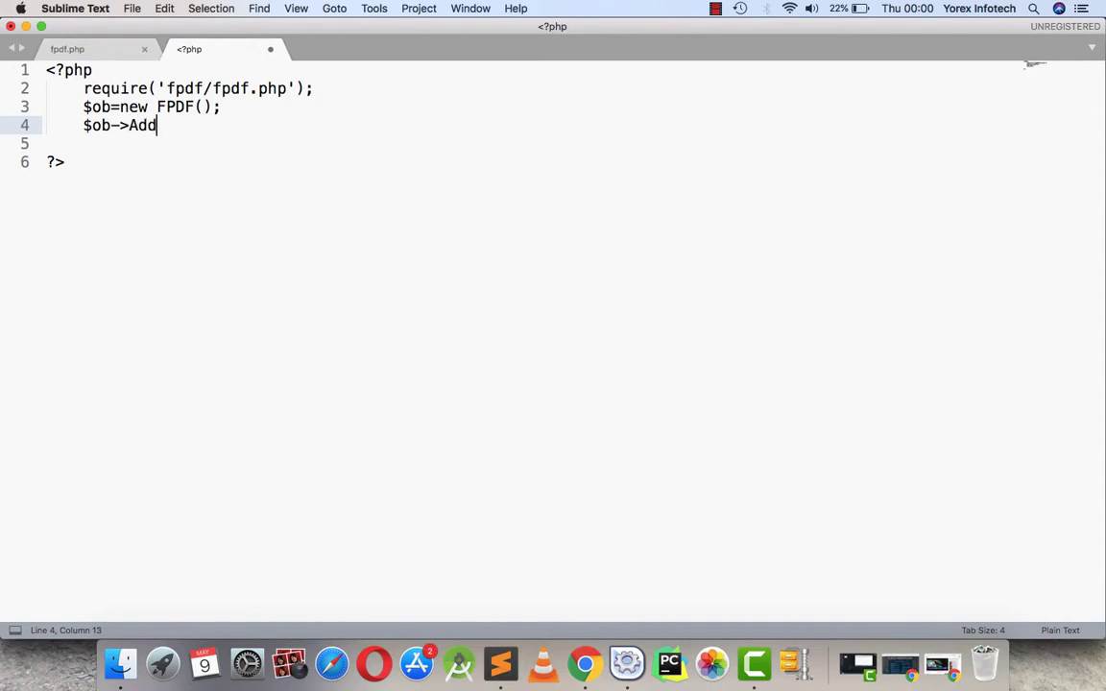
text(Page();)
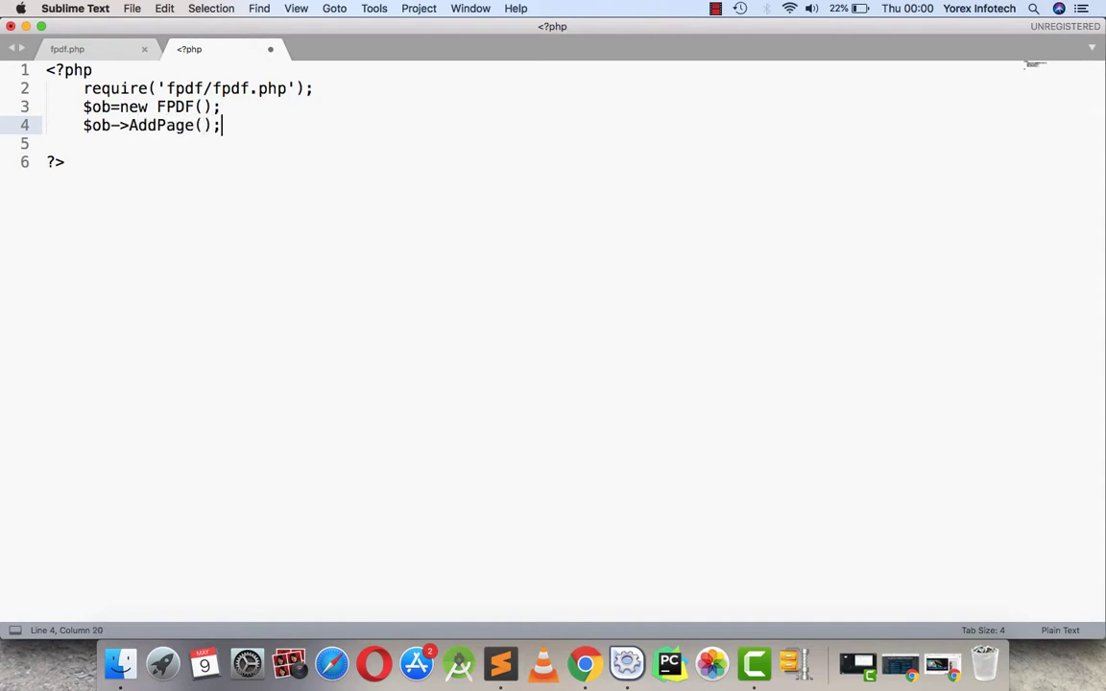
click(67, 49)
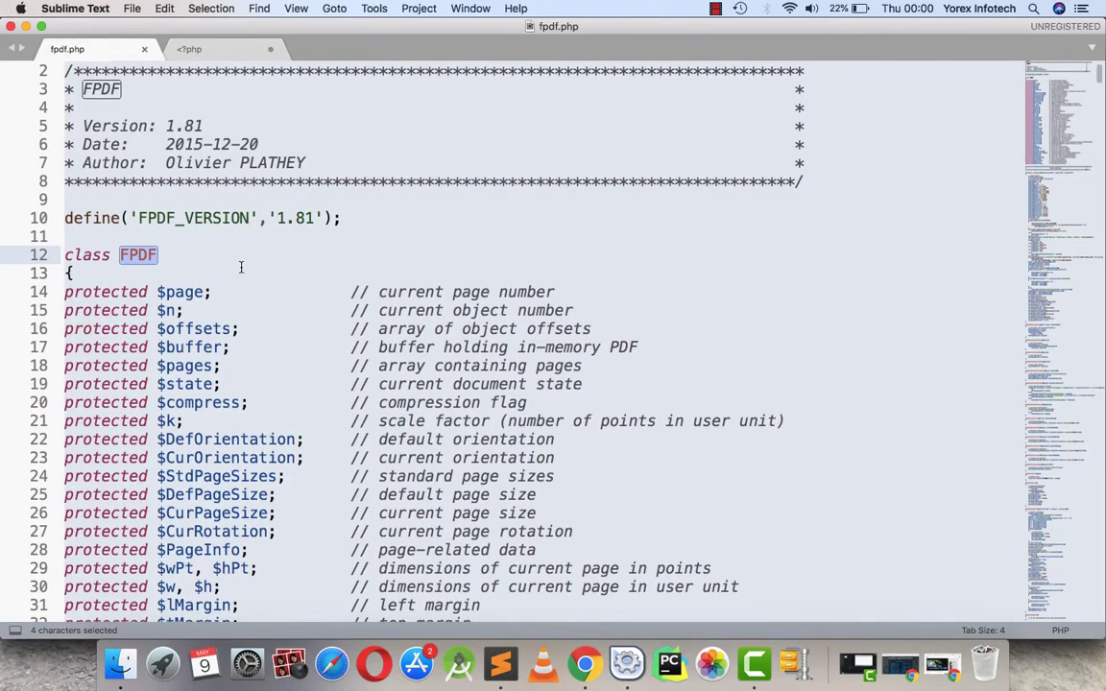
click(189, 49)
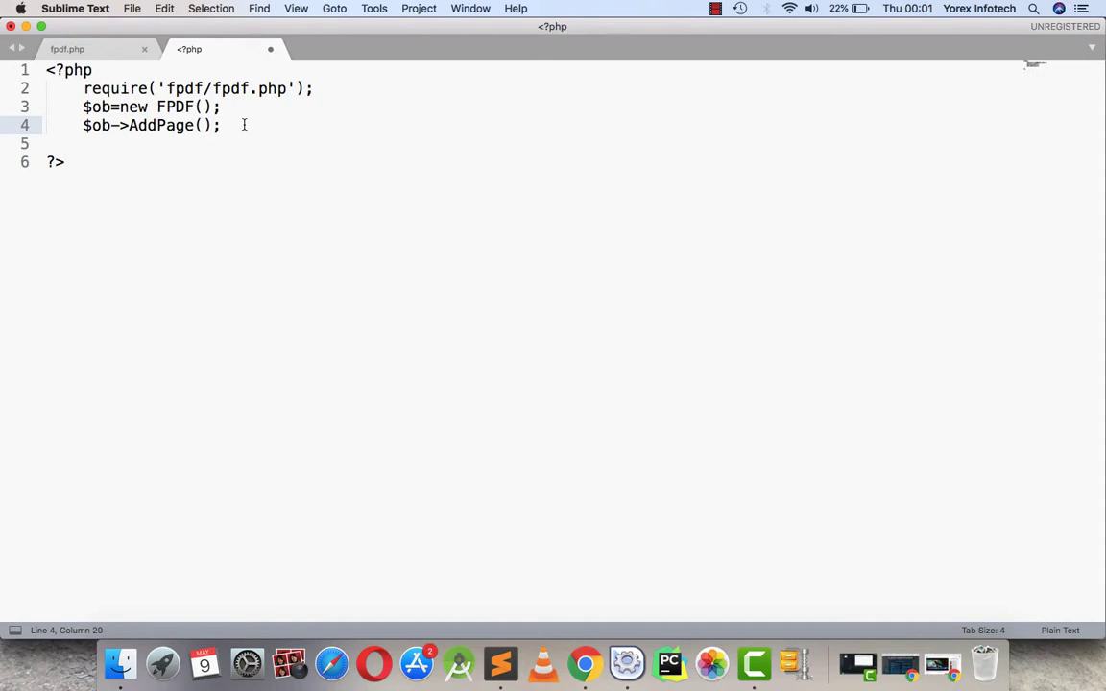
- Write $ob->SetFont('Arial','B',16); on line 5, removing a stray comma
text($)
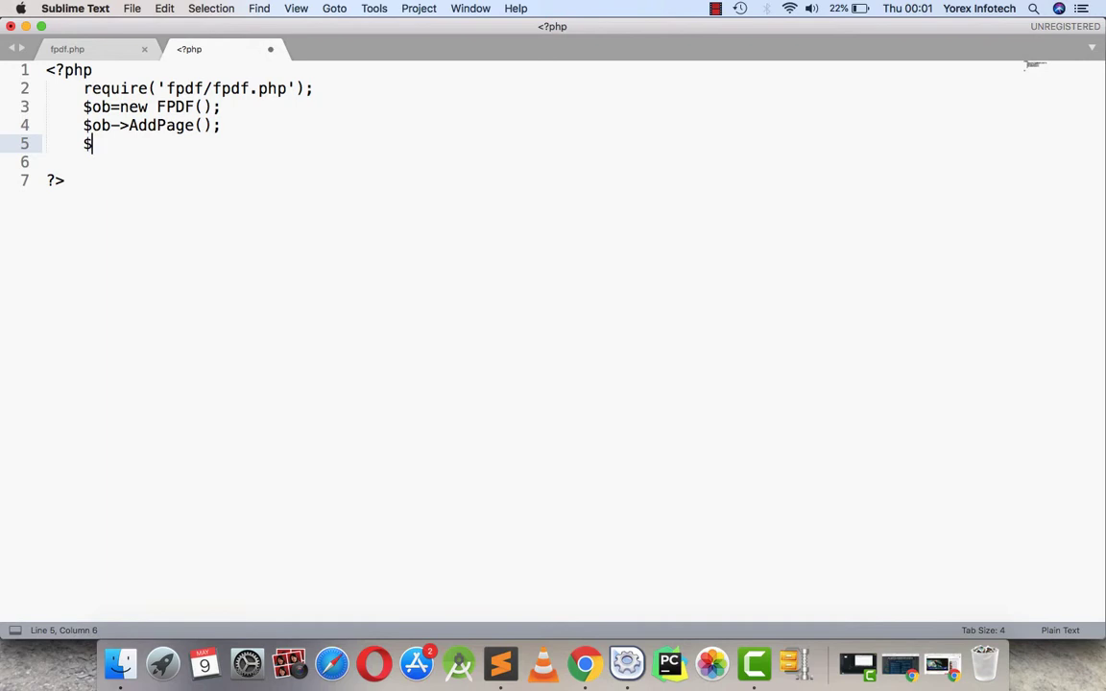
text(ob->)
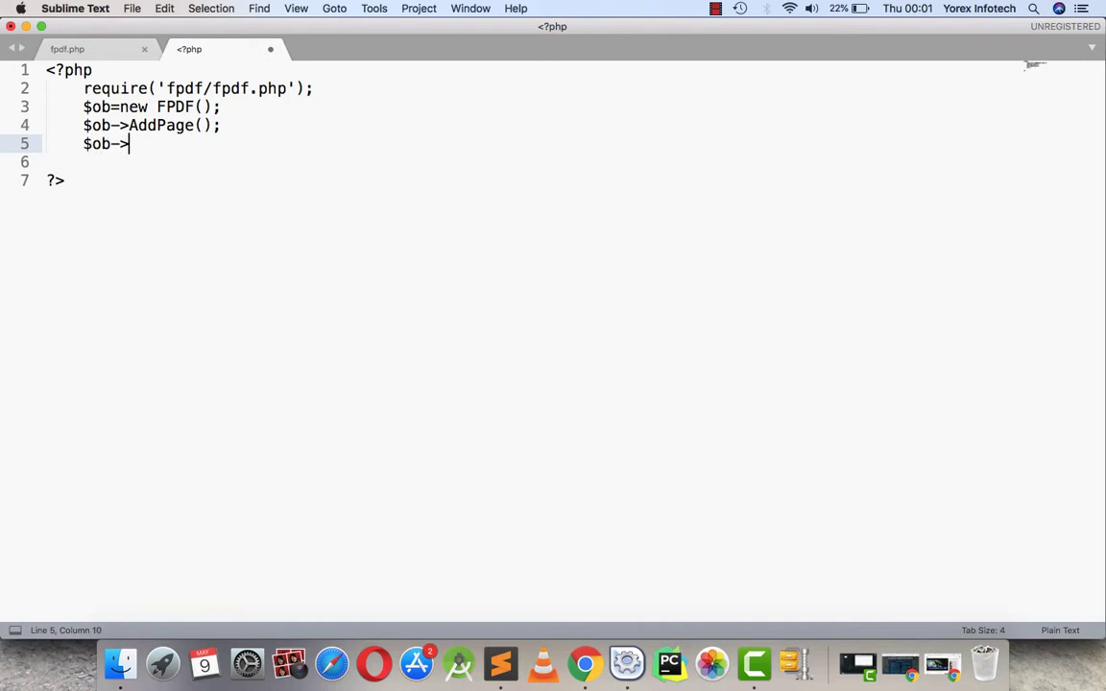
text(SetF)
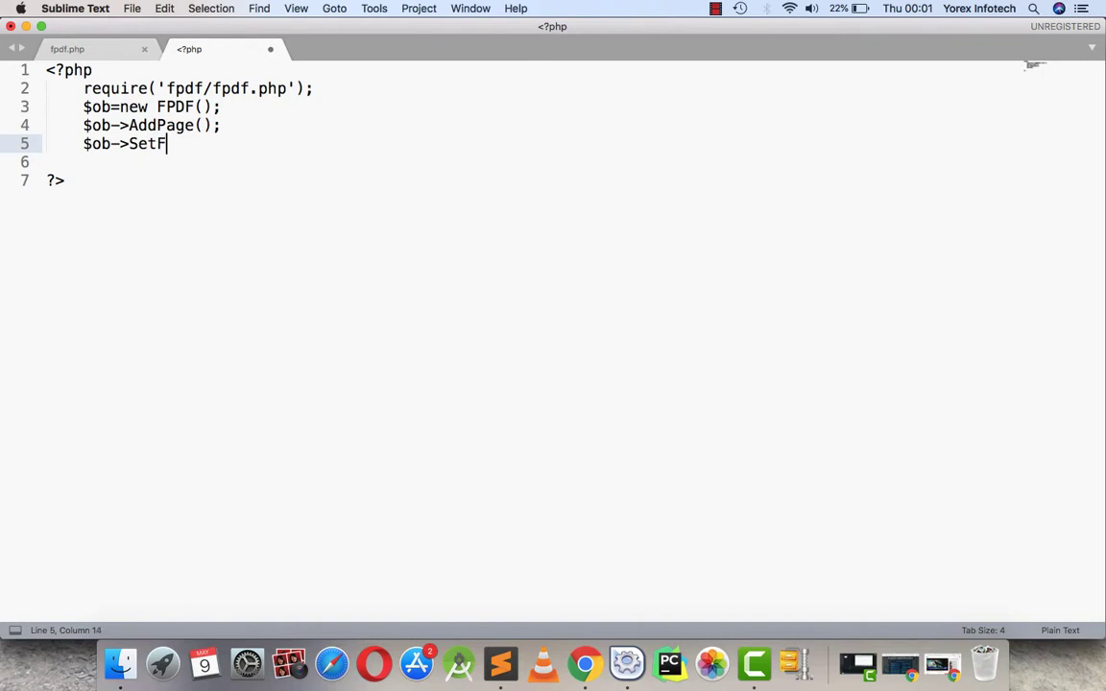
text(ont())
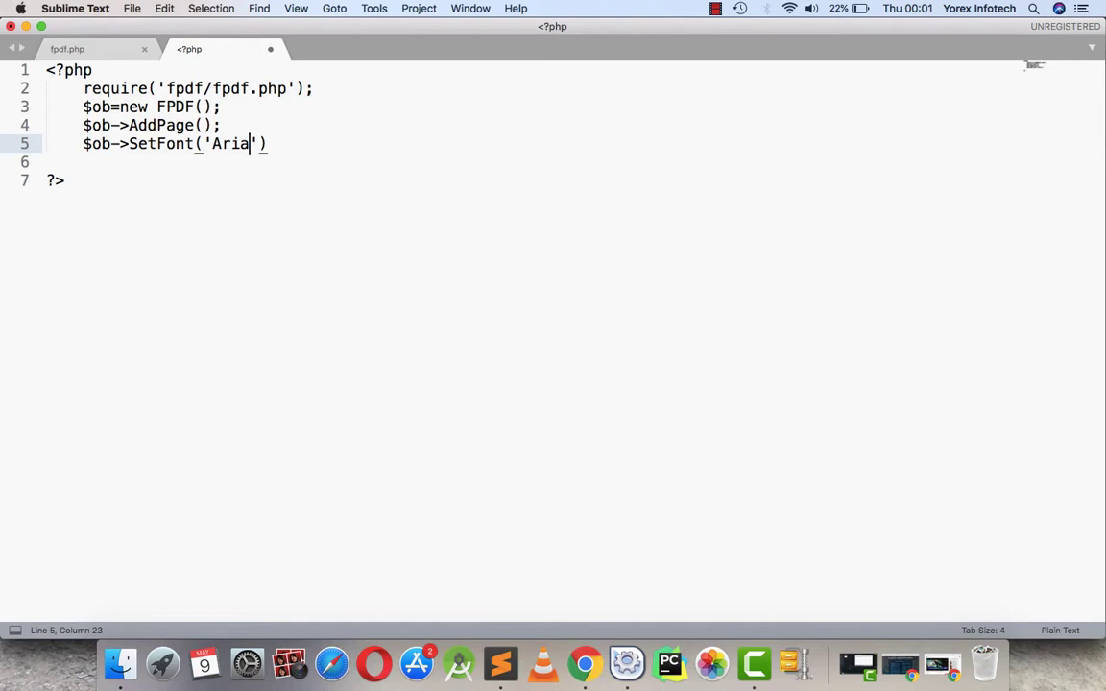
text(l,)
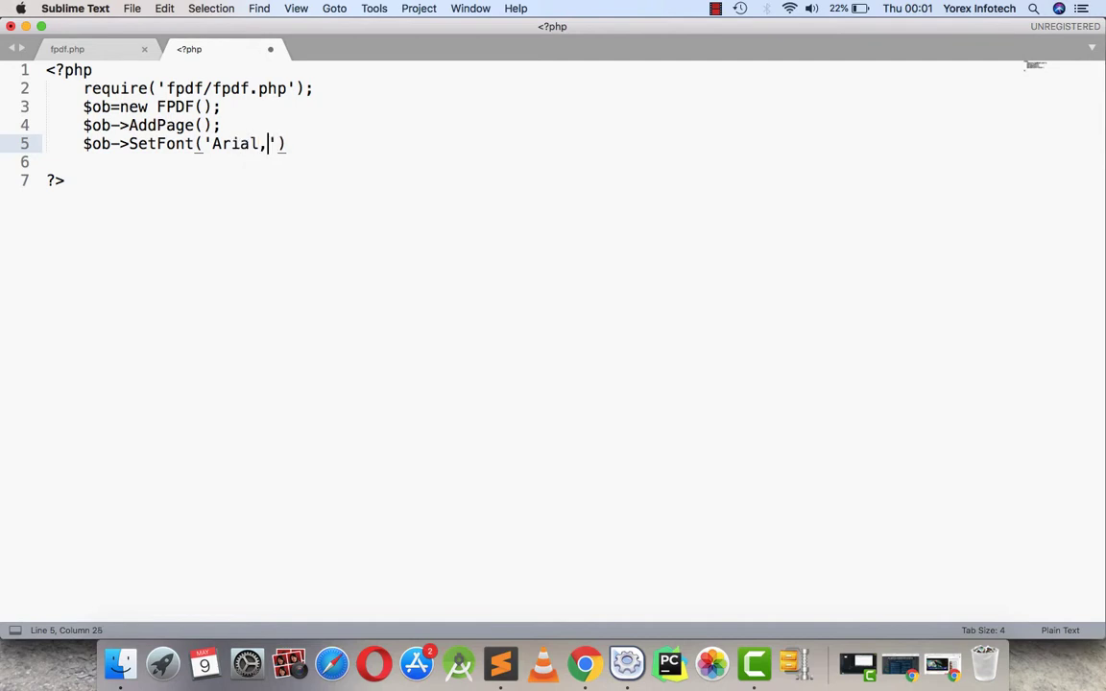
key(backspace)
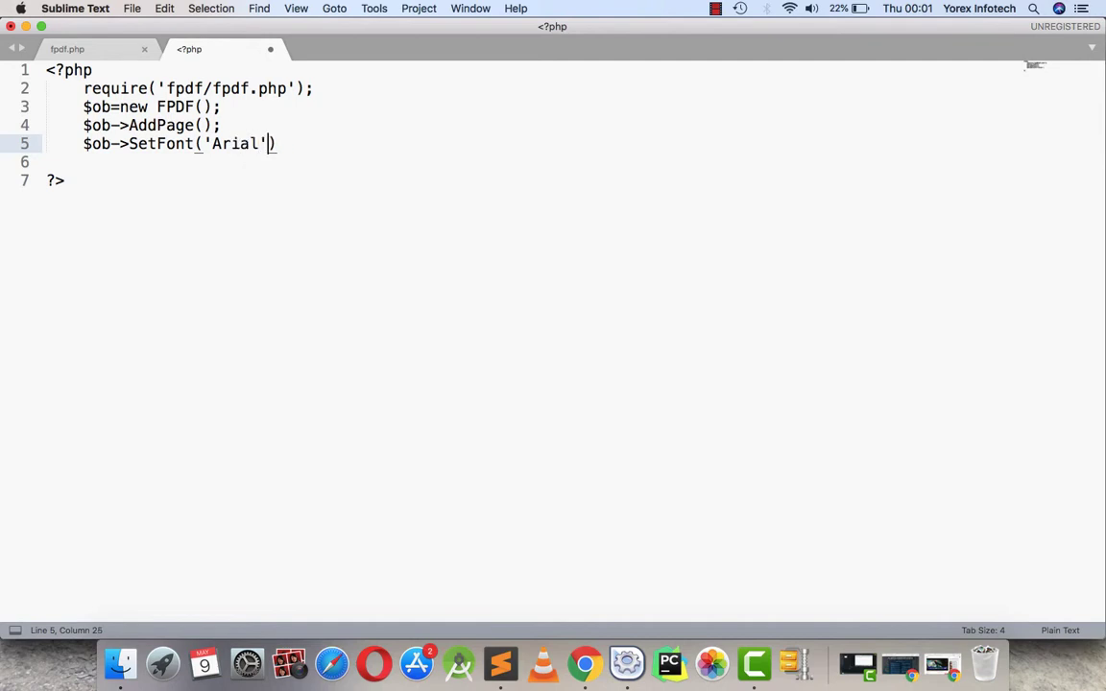
text(,'B)
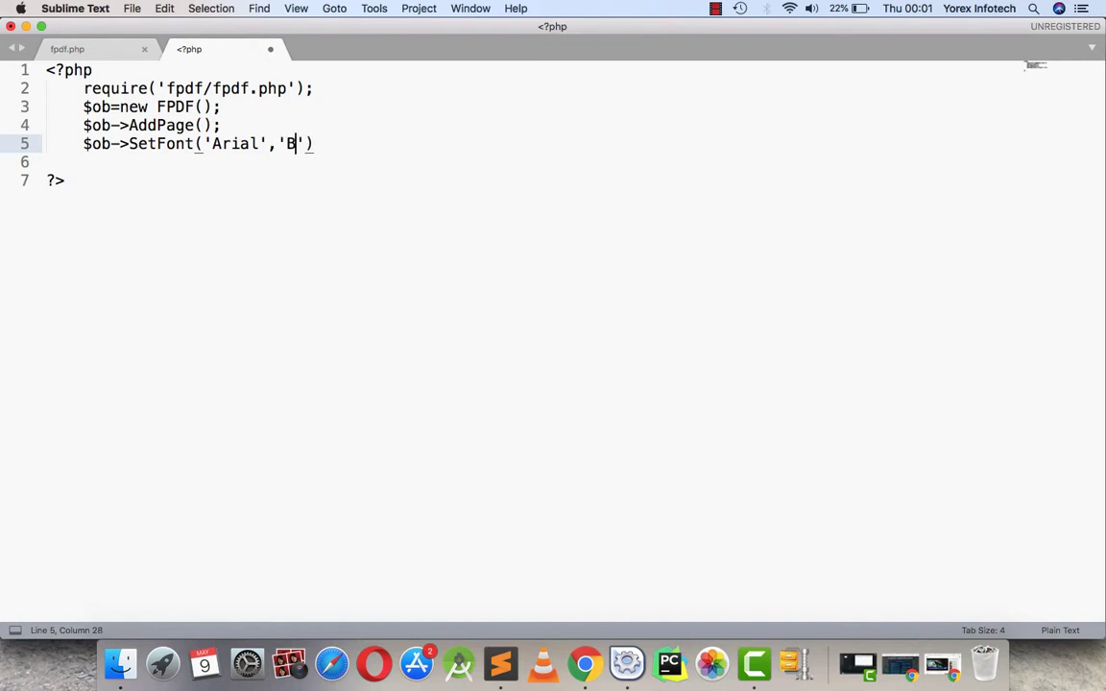
text(,1)
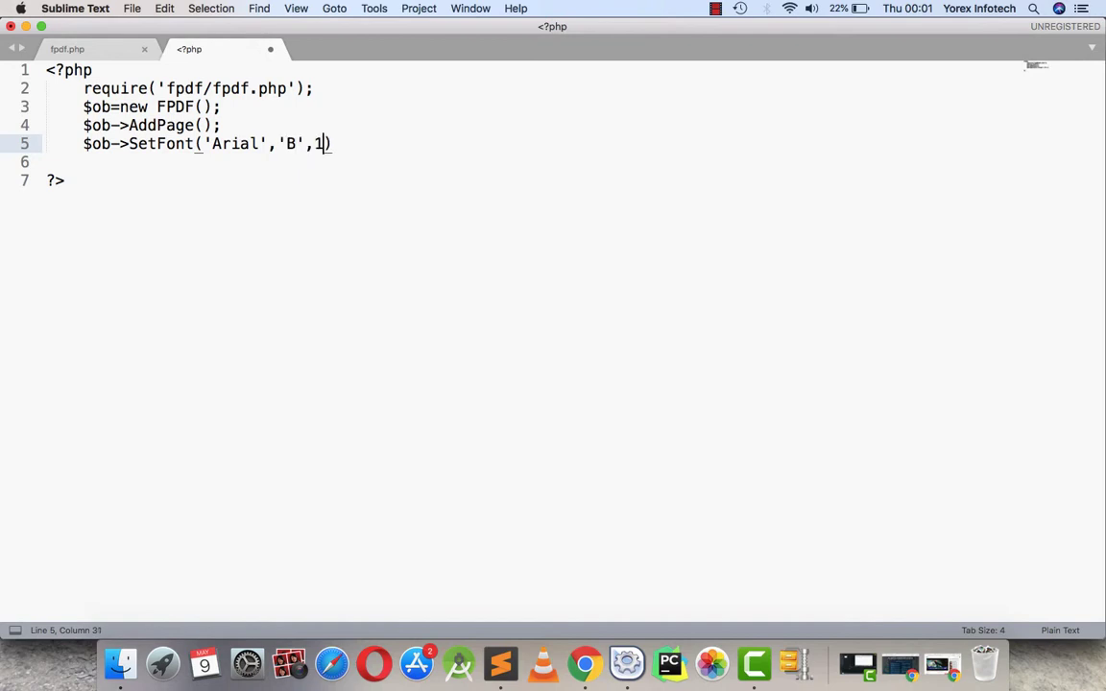
text(6);)
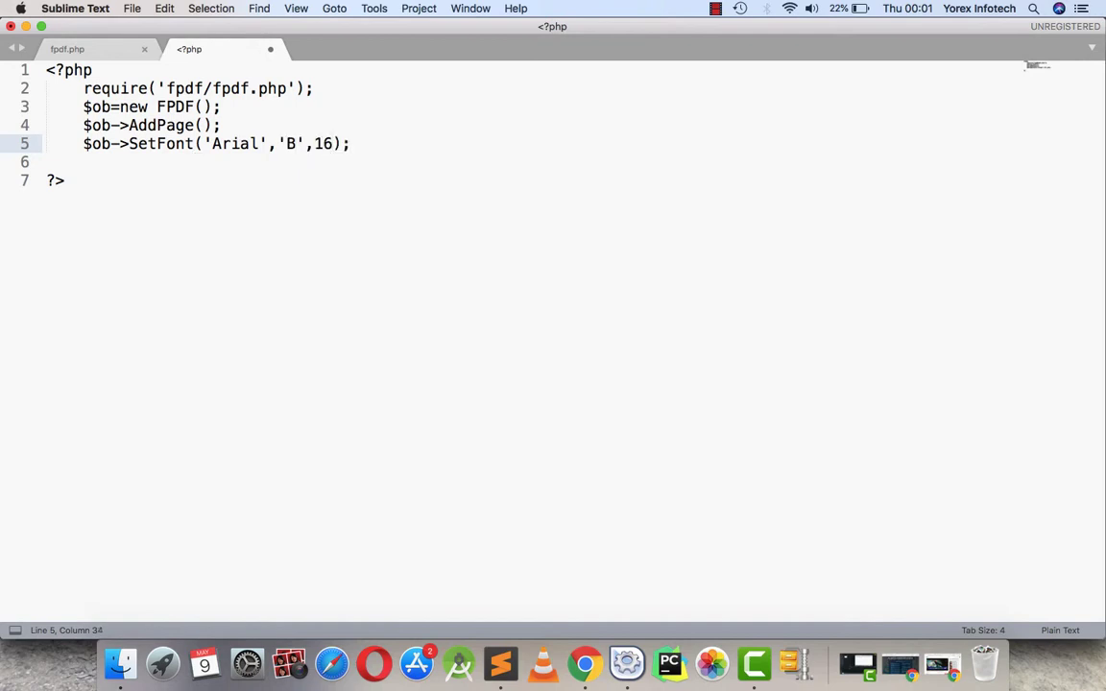
- Add the line $pdf->Cell(40,10,'Hello World !'); to the script
text($p)
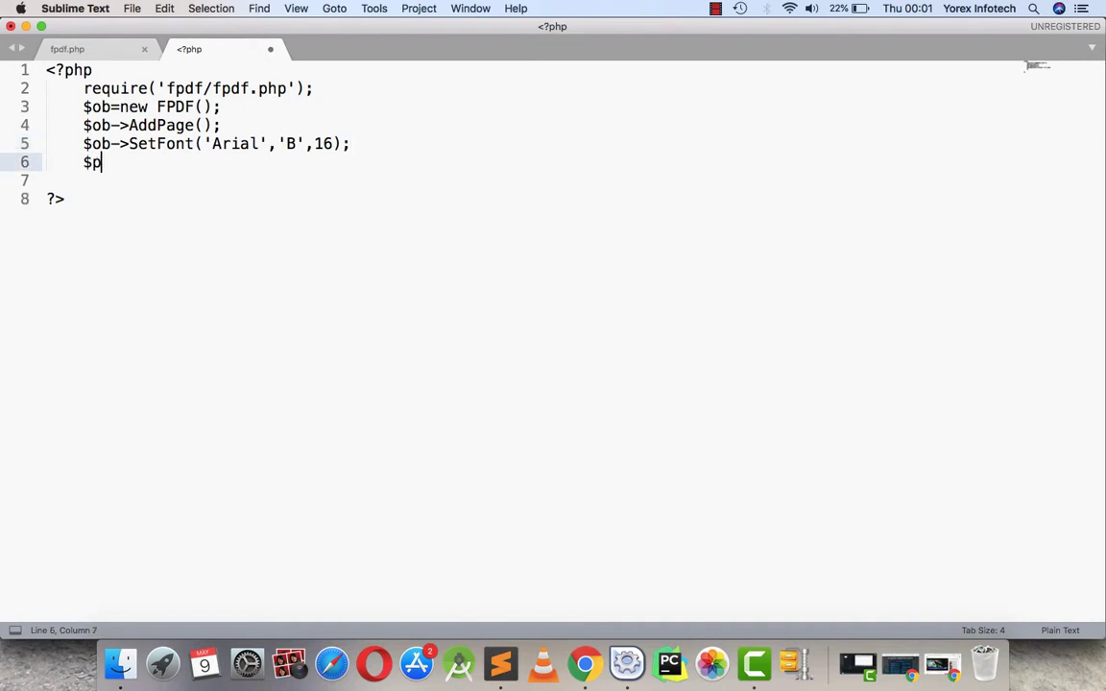
text(df->)
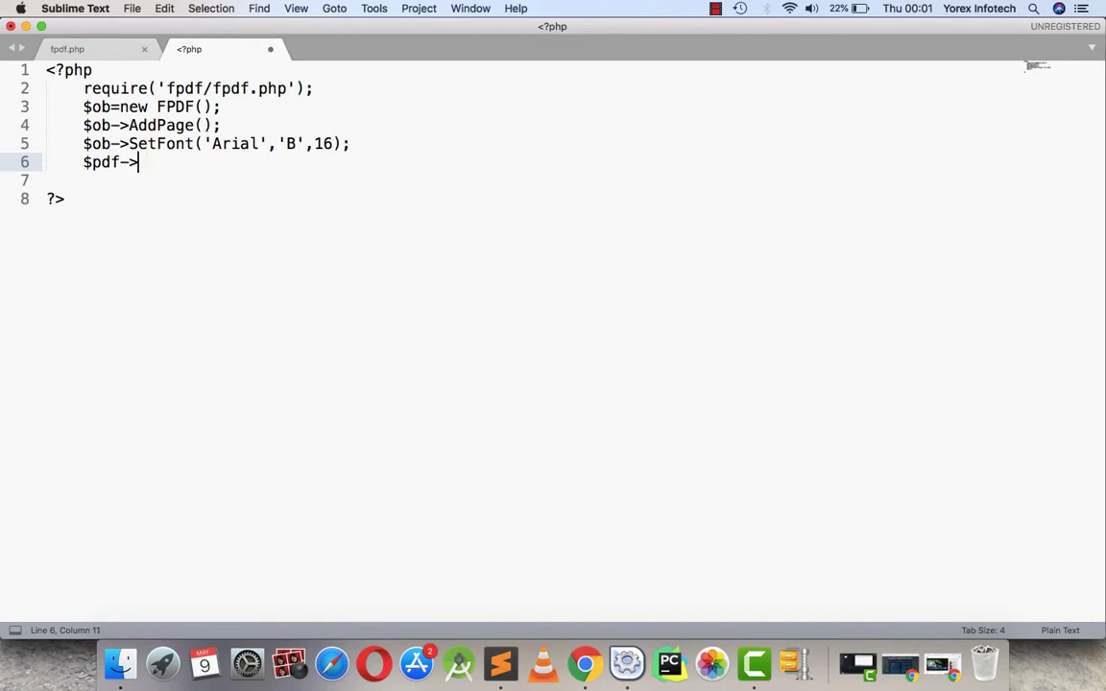
text(Cell)
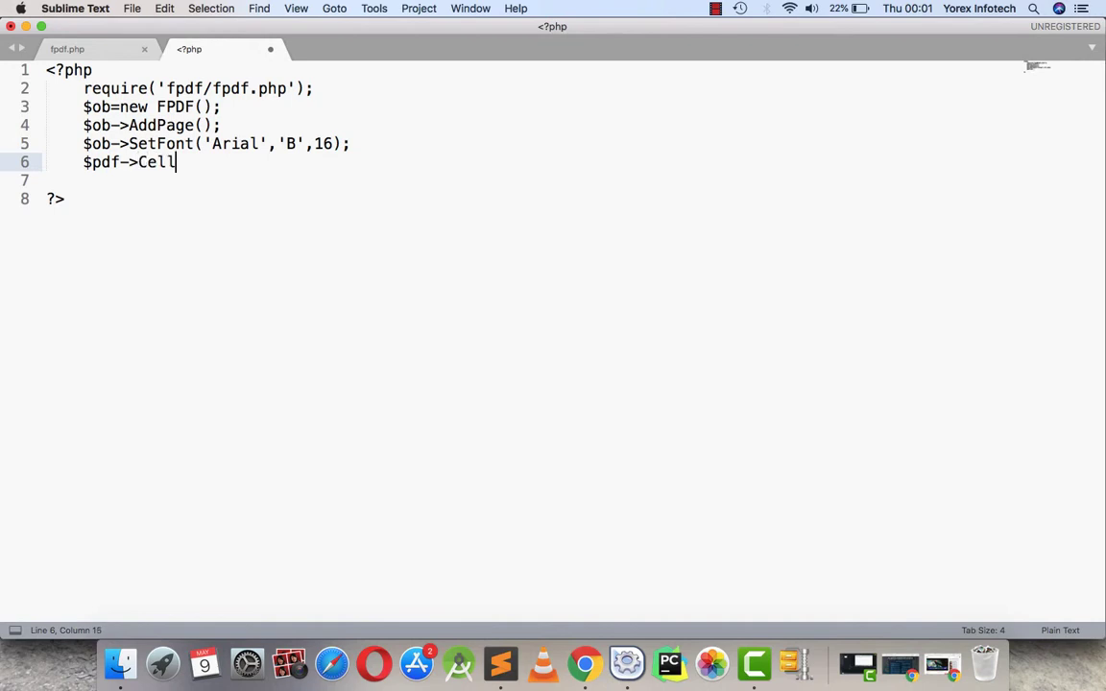
text(())
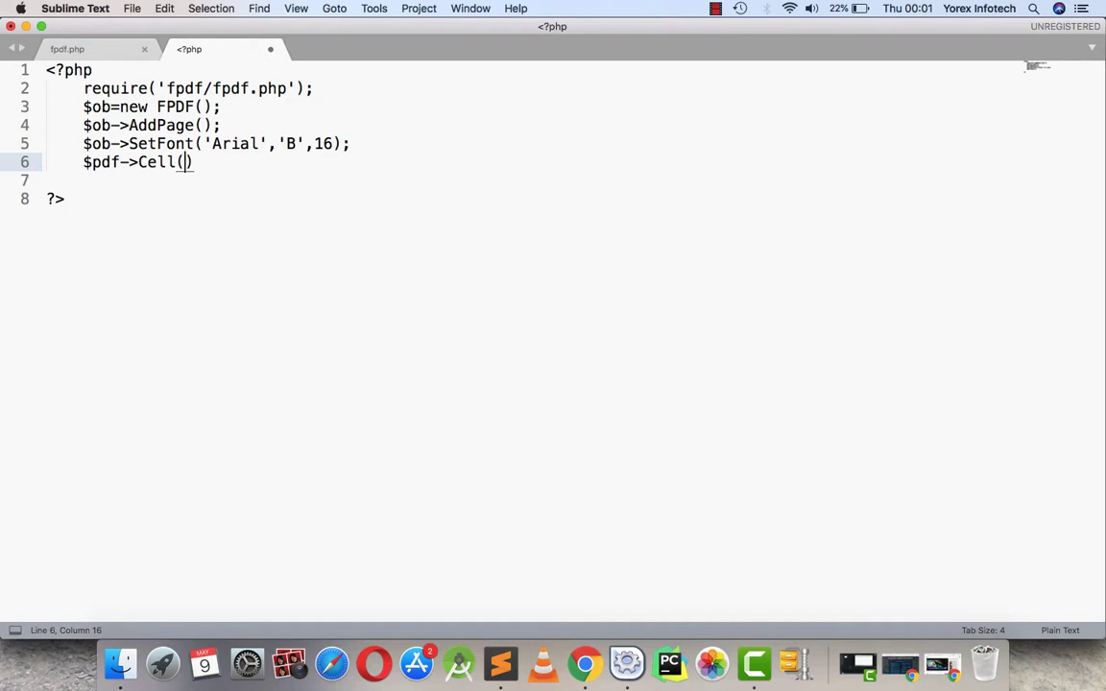
text(40,)
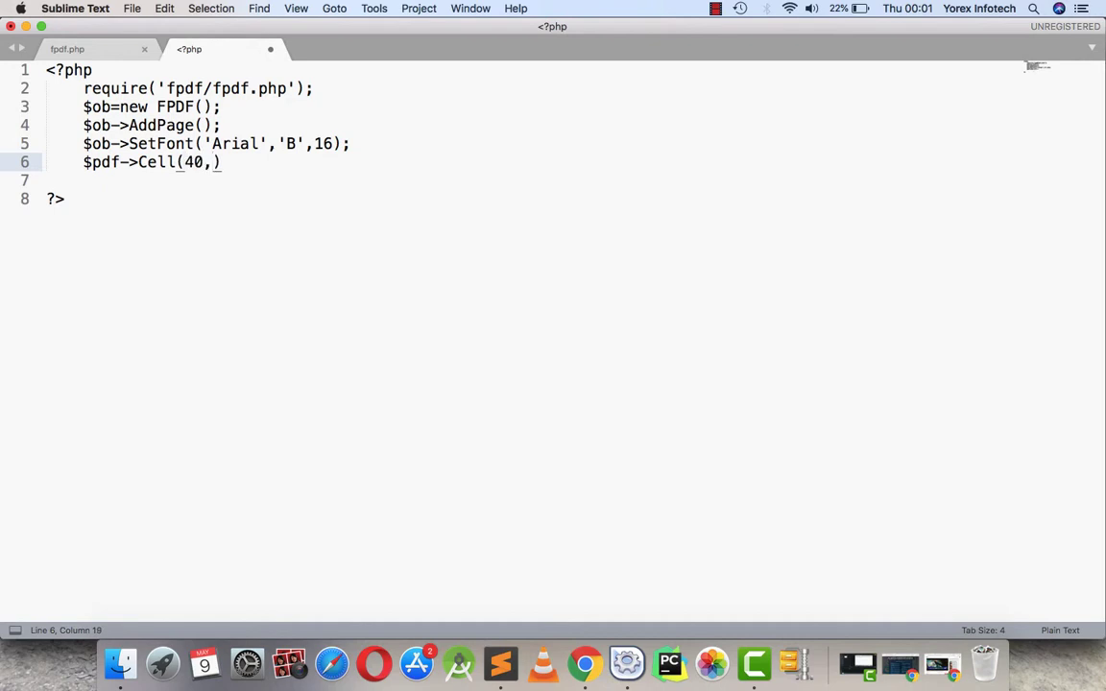
text(10,'')
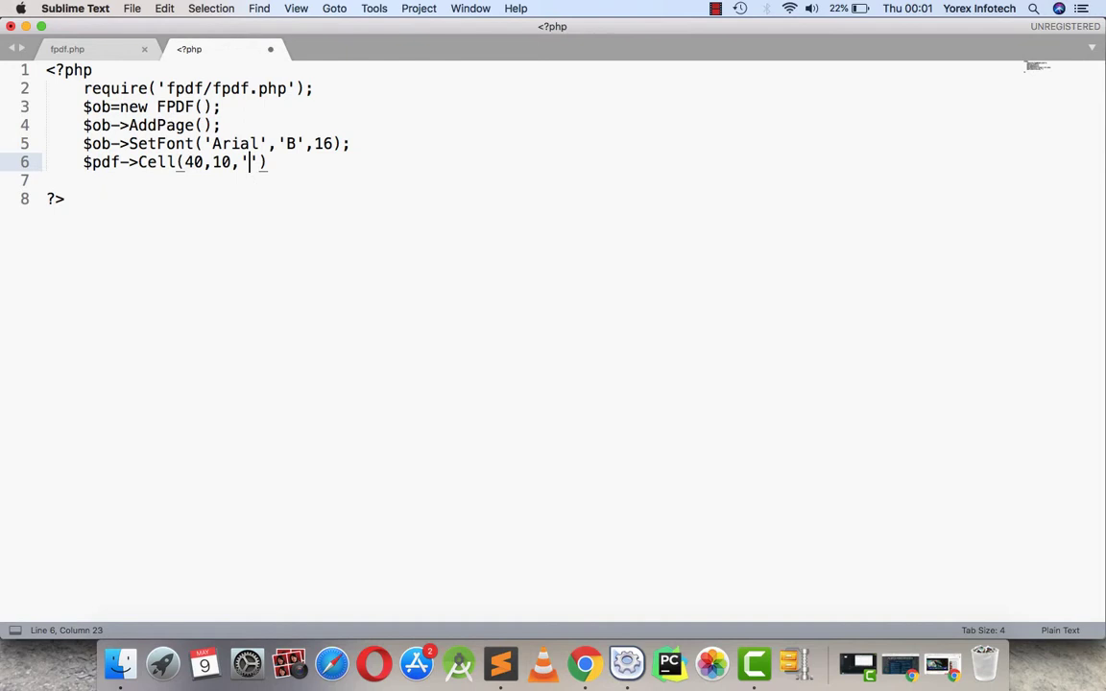
text(Hello Wo)
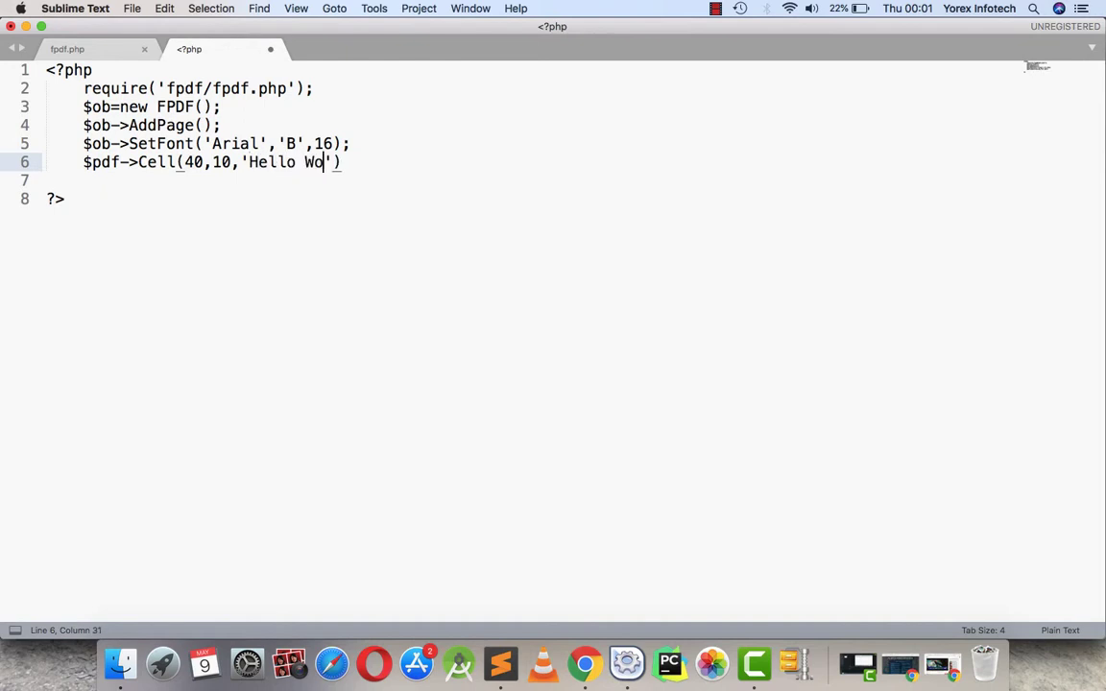
text(rld !)
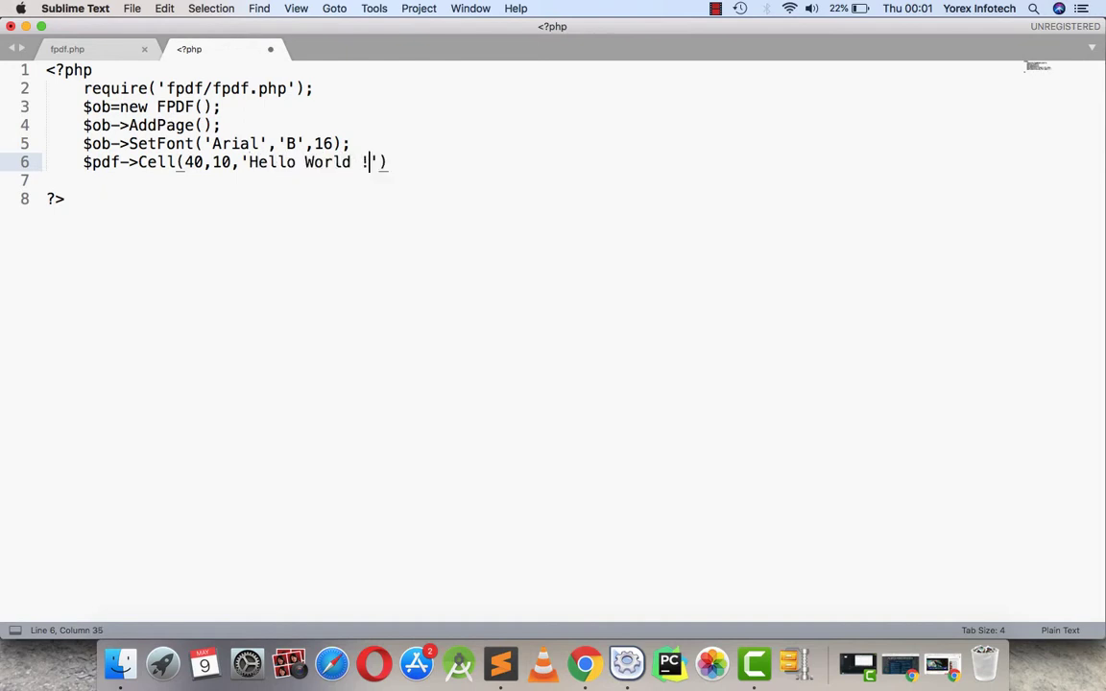
text(')
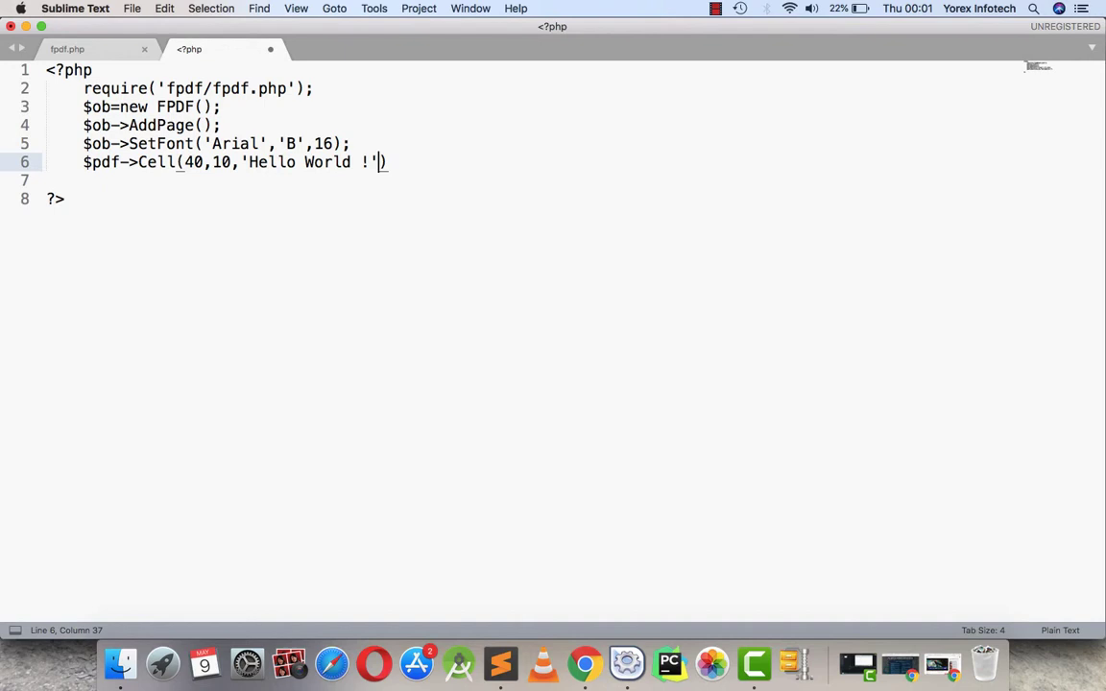
text())
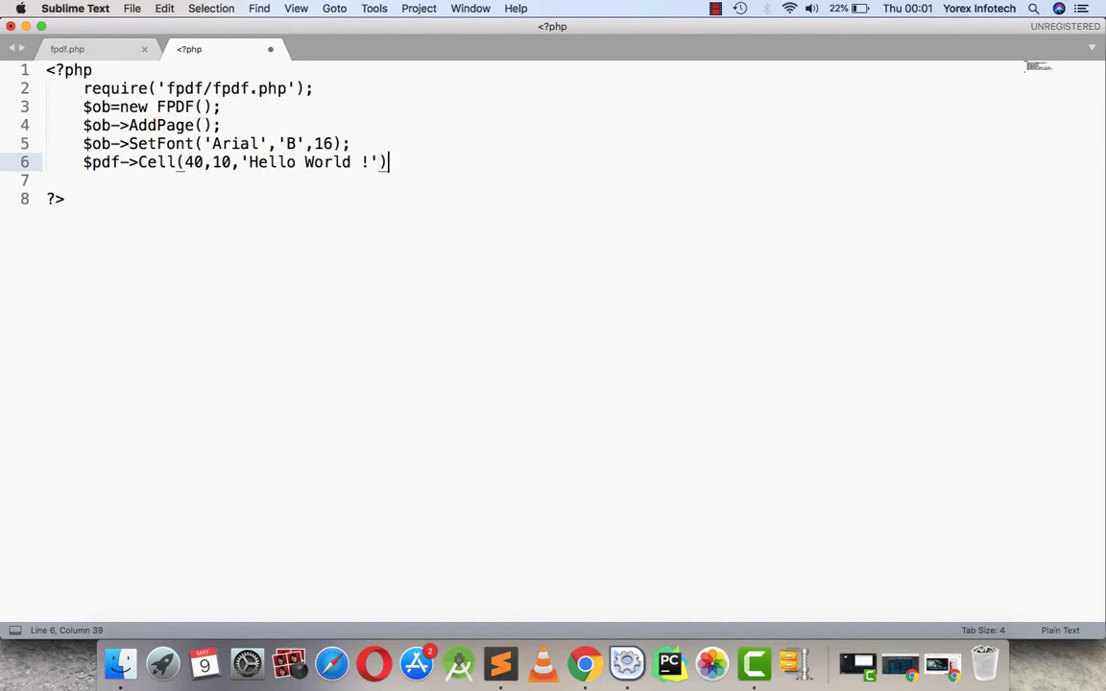
text(;)
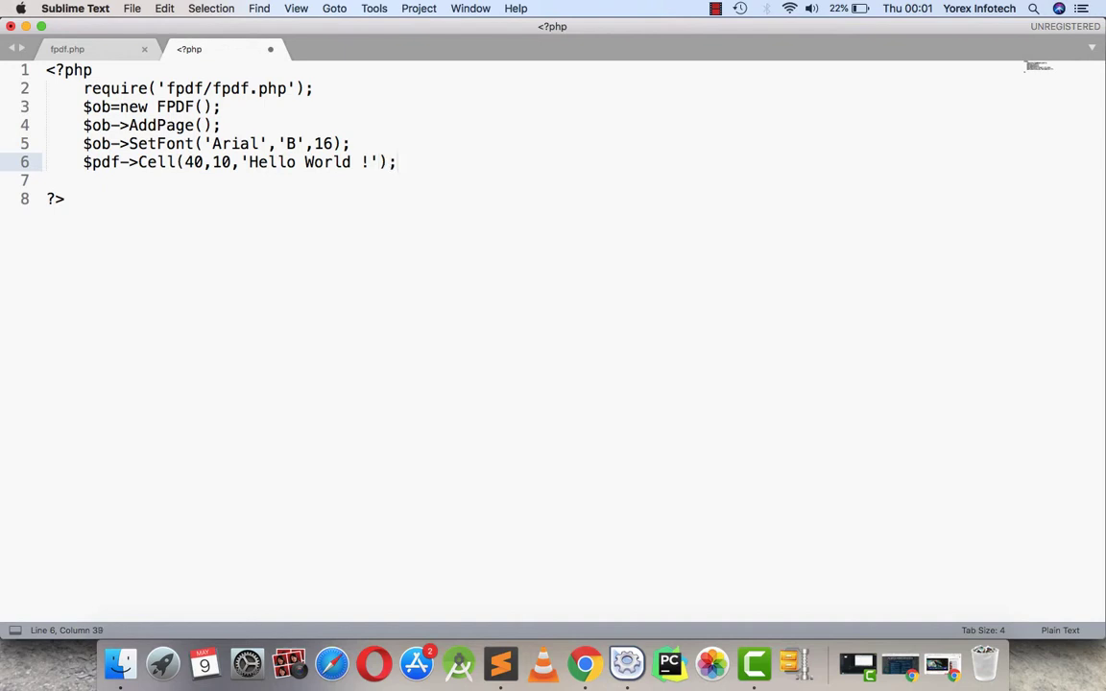
- Add $pdf->Output(); as the final line and bring up the save dialog
text($p)
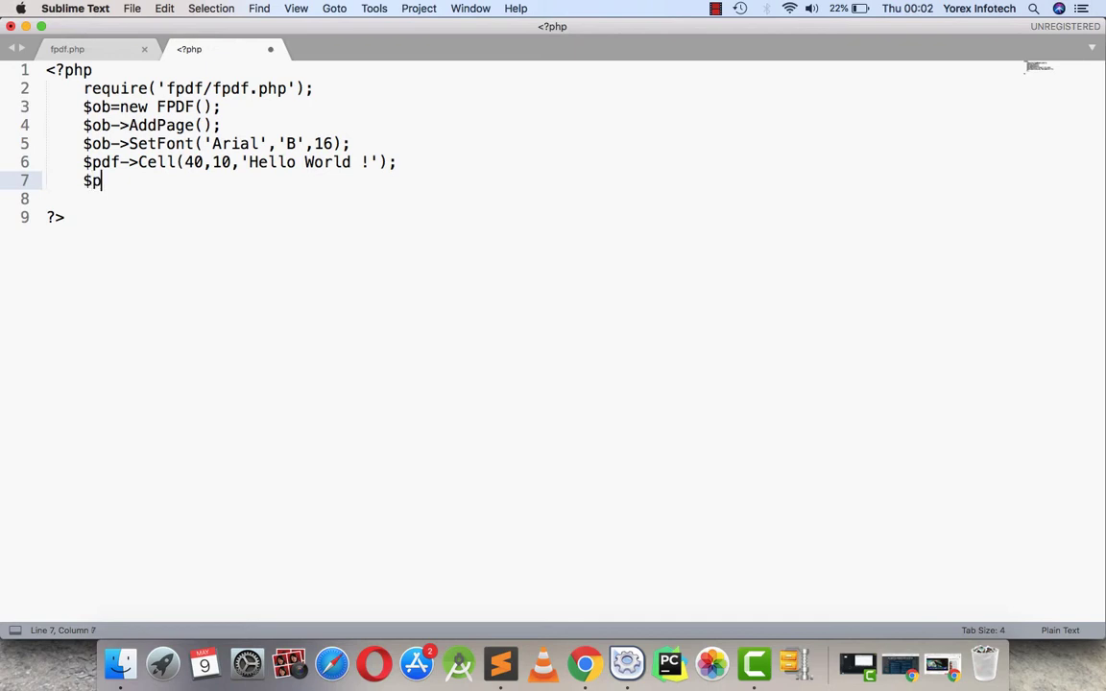
text(df->)
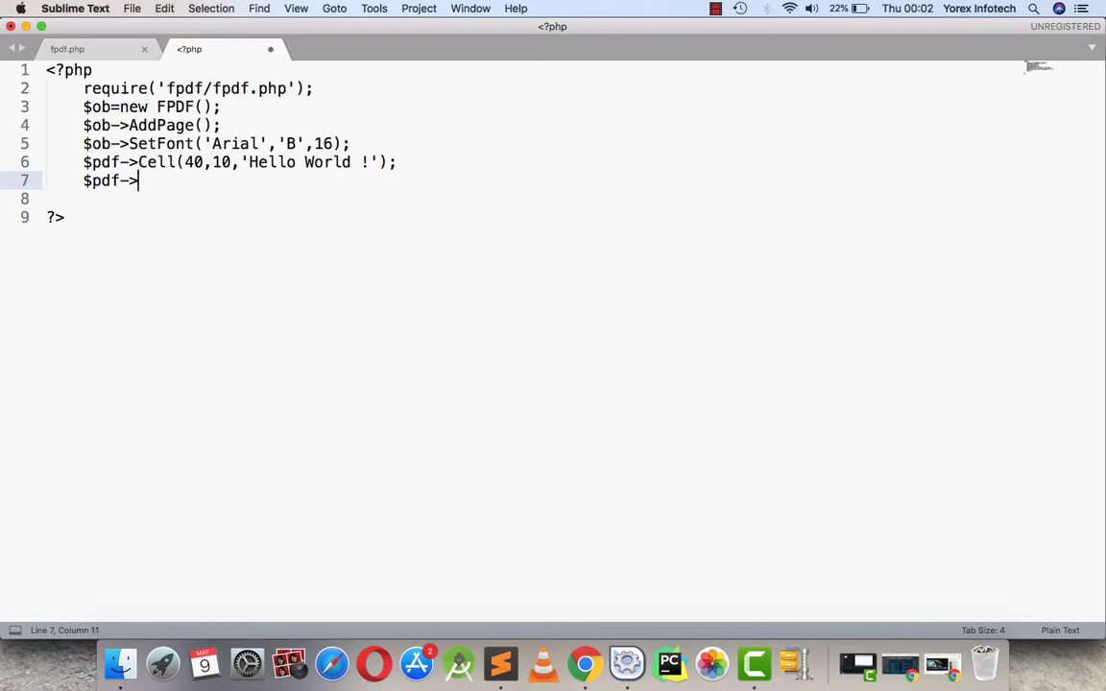
text(Out)
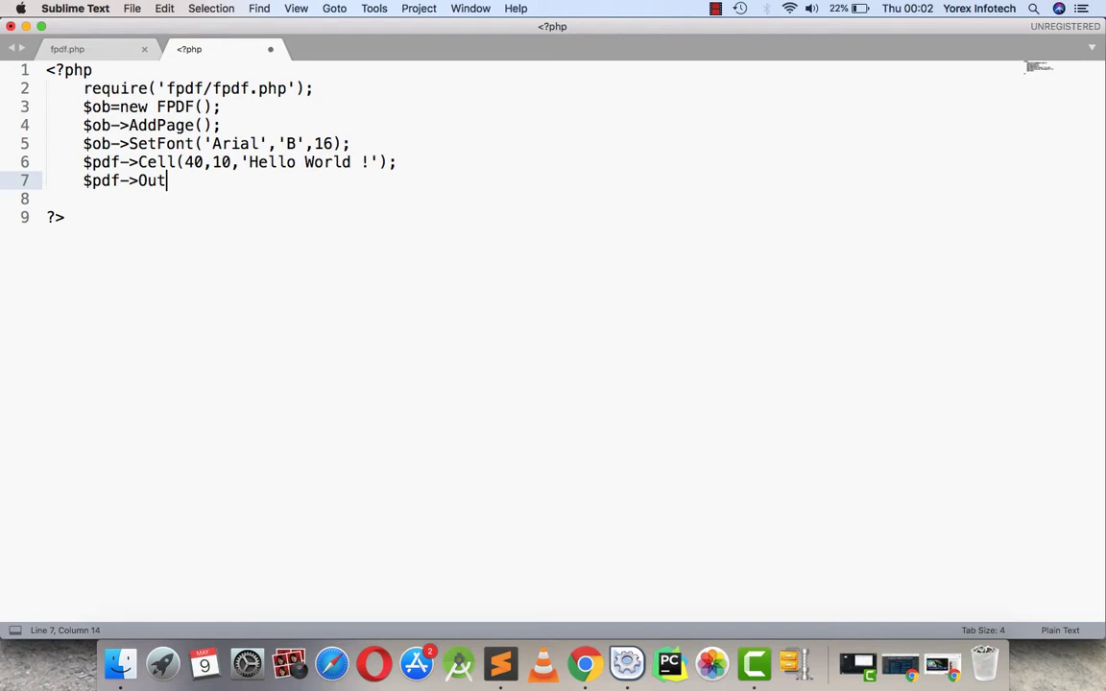
text(put())
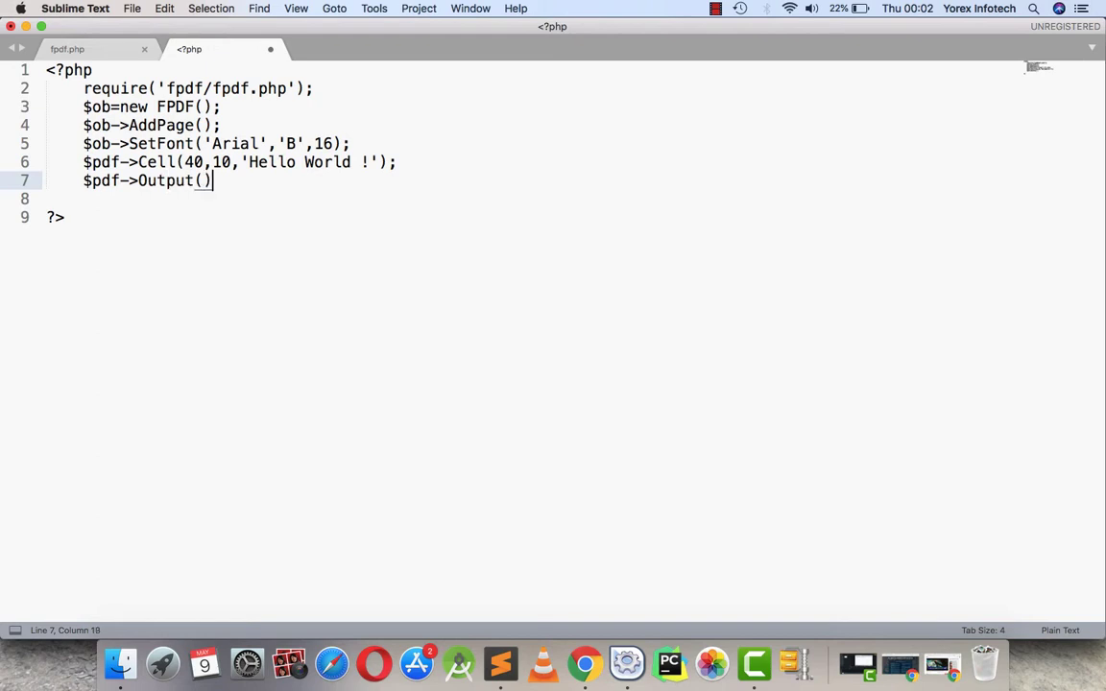
text(;)
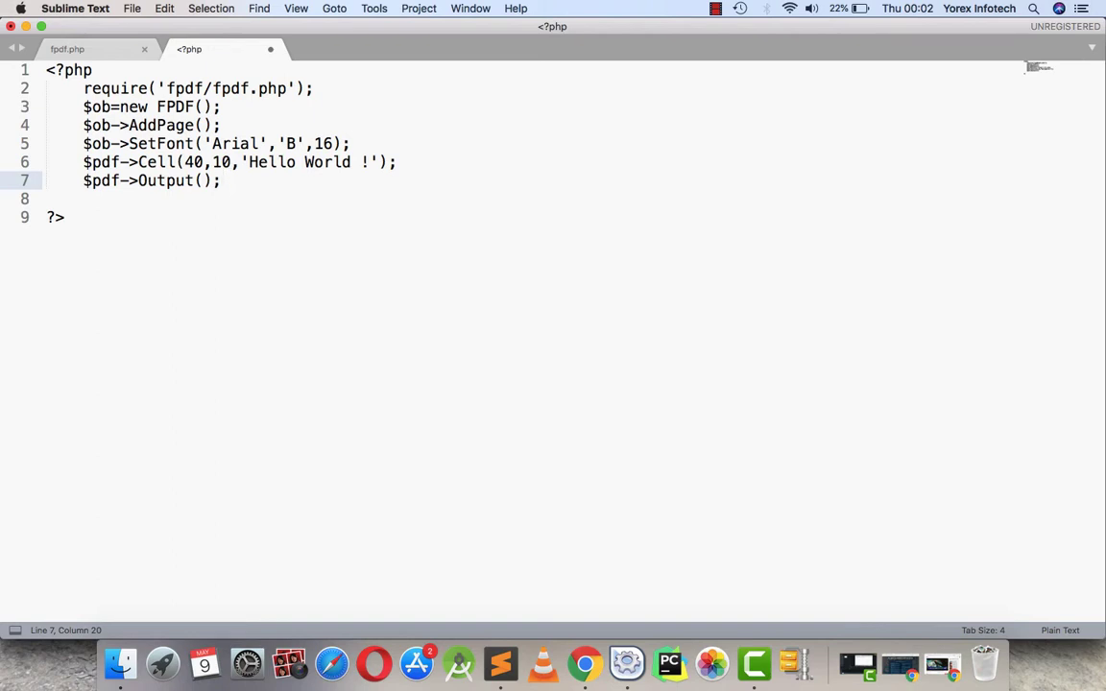
key(cmd+s)
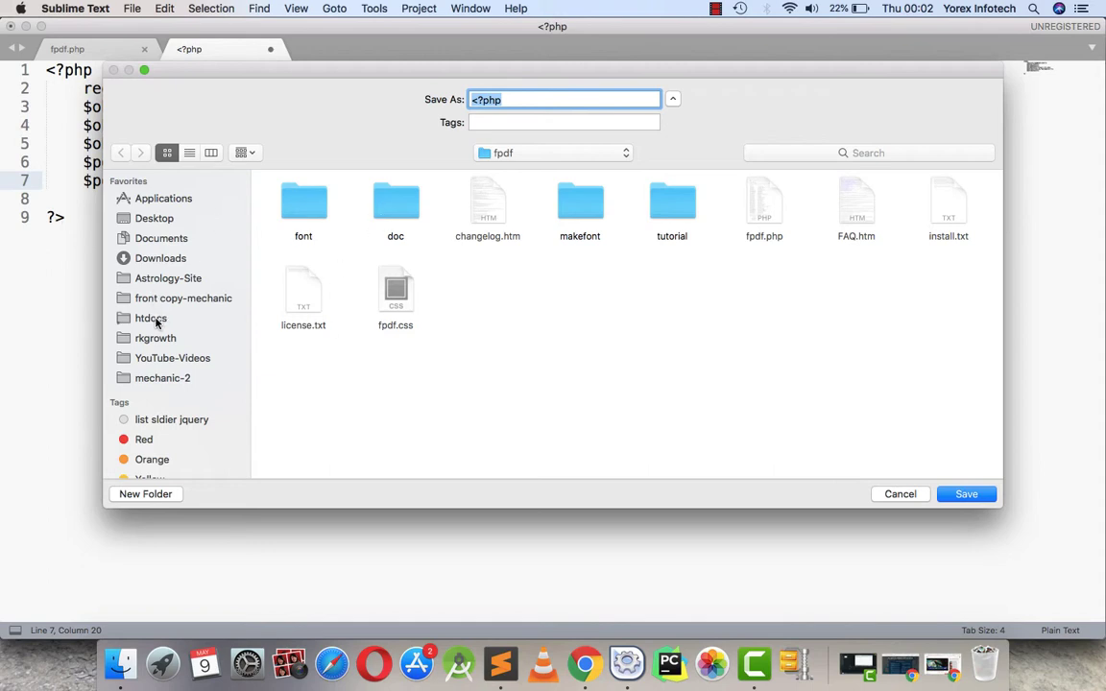
- Choose htdocs as the location and save the file under the name demopdf.php
click(150, 318)
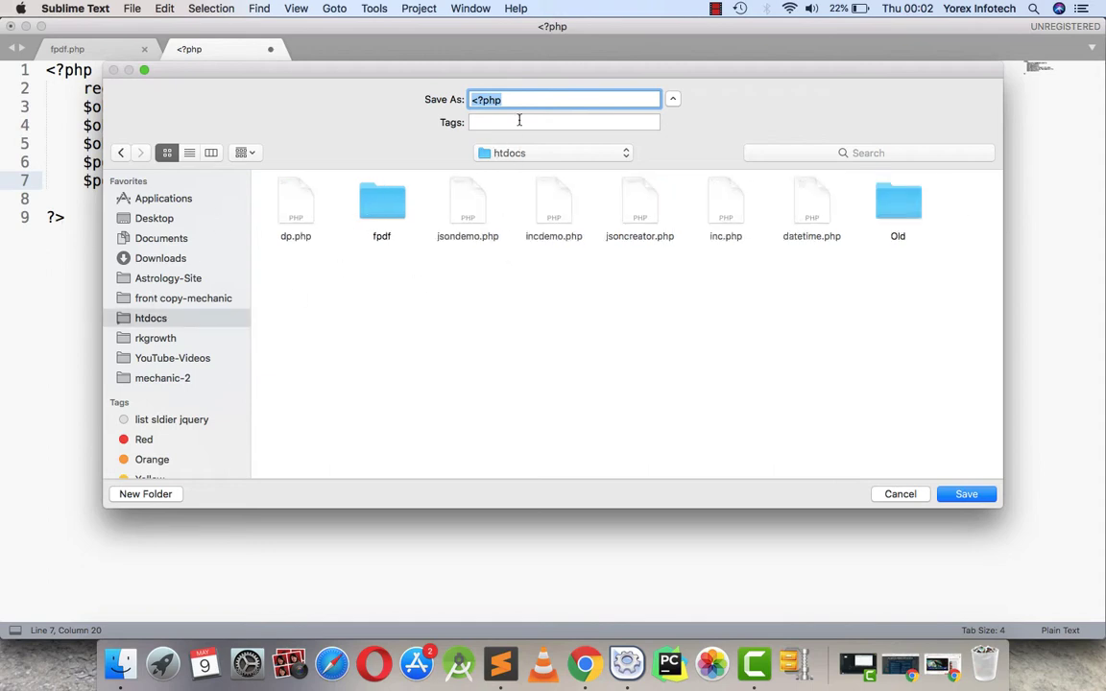
text(demopdf.)
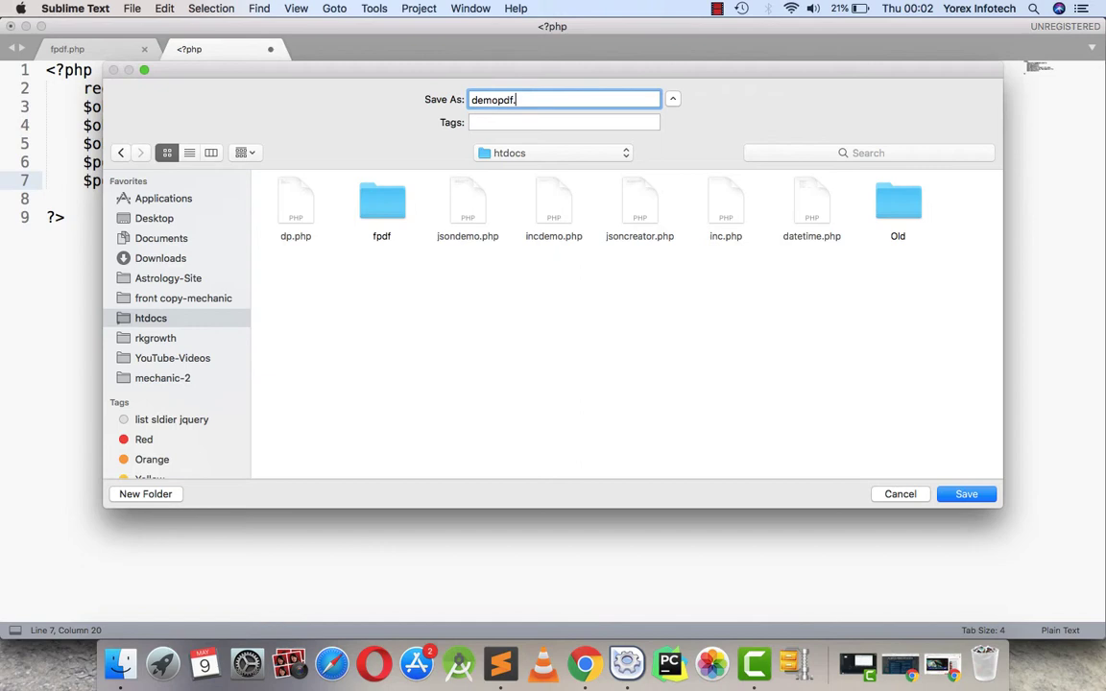
text(php)
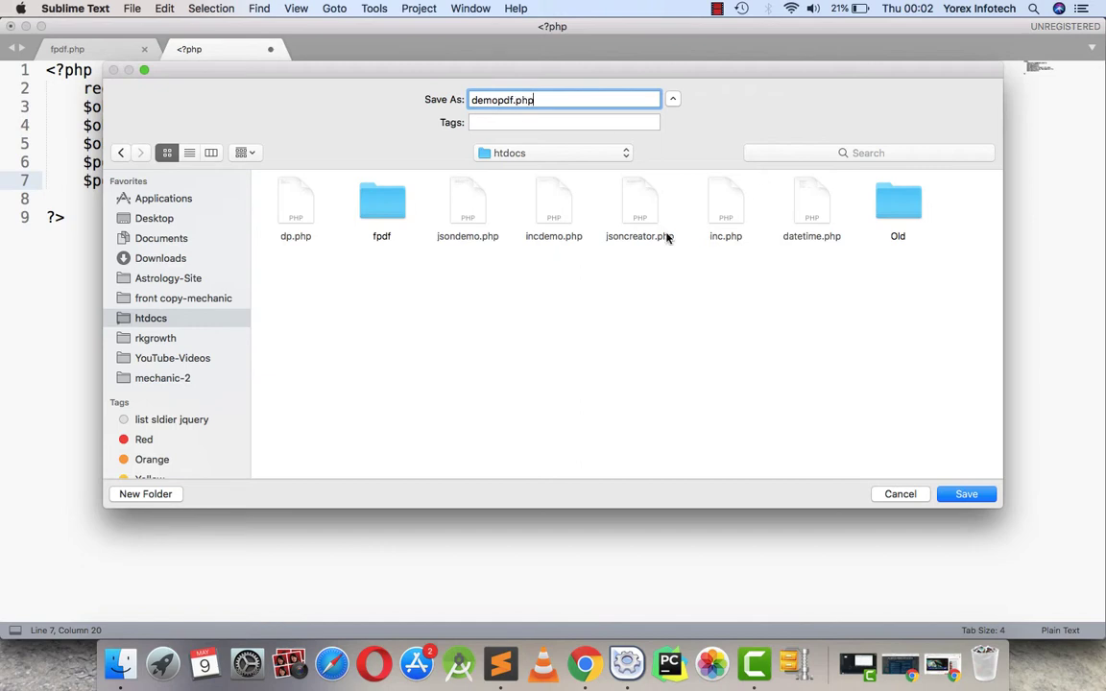
click(965, 493)
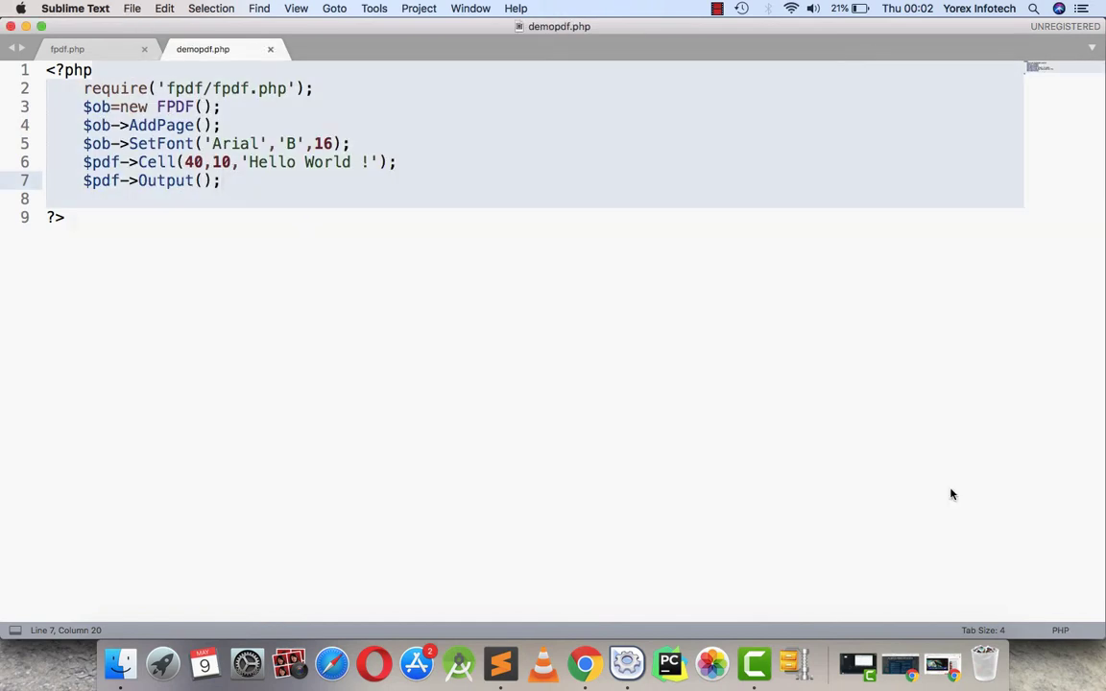
mouse_move(540, 380)
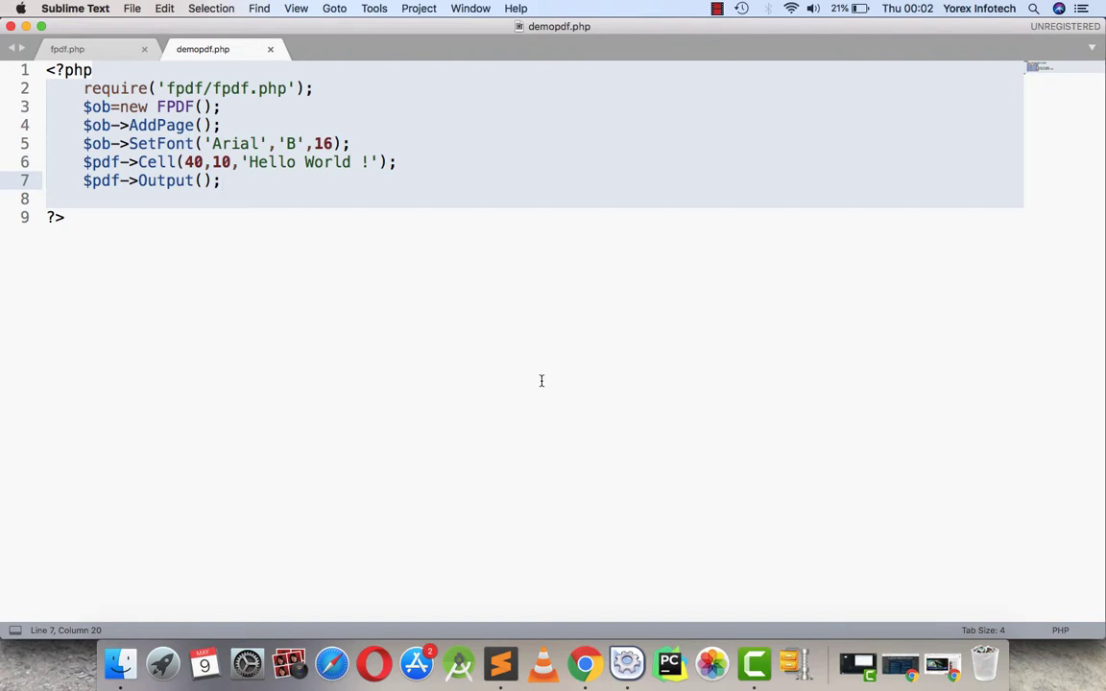
mouse_move(458, 366)
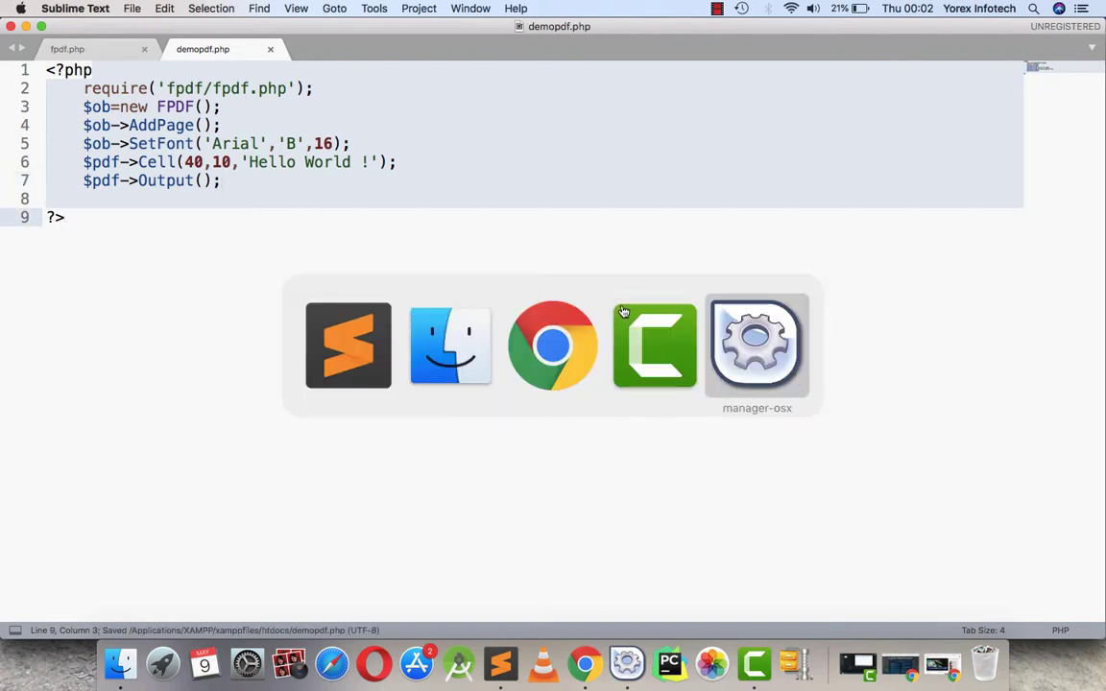
- Load demopdf.php from Chrome's localhost listing, which shows the undefined $pdf error
click(552, 345)
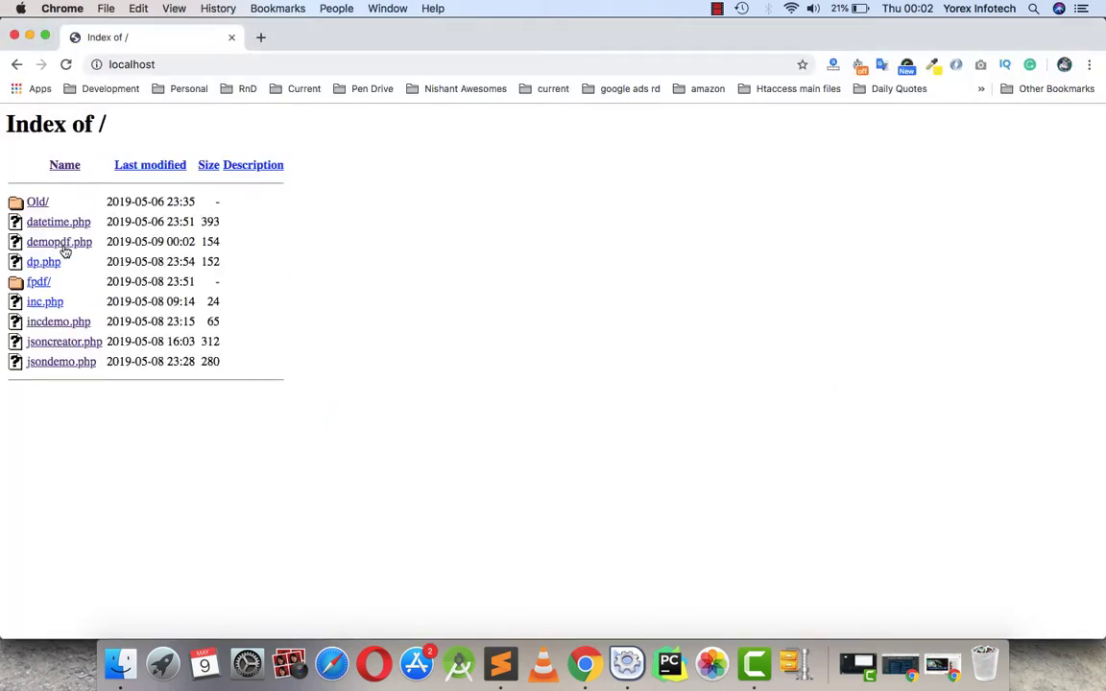
click(58, 240)
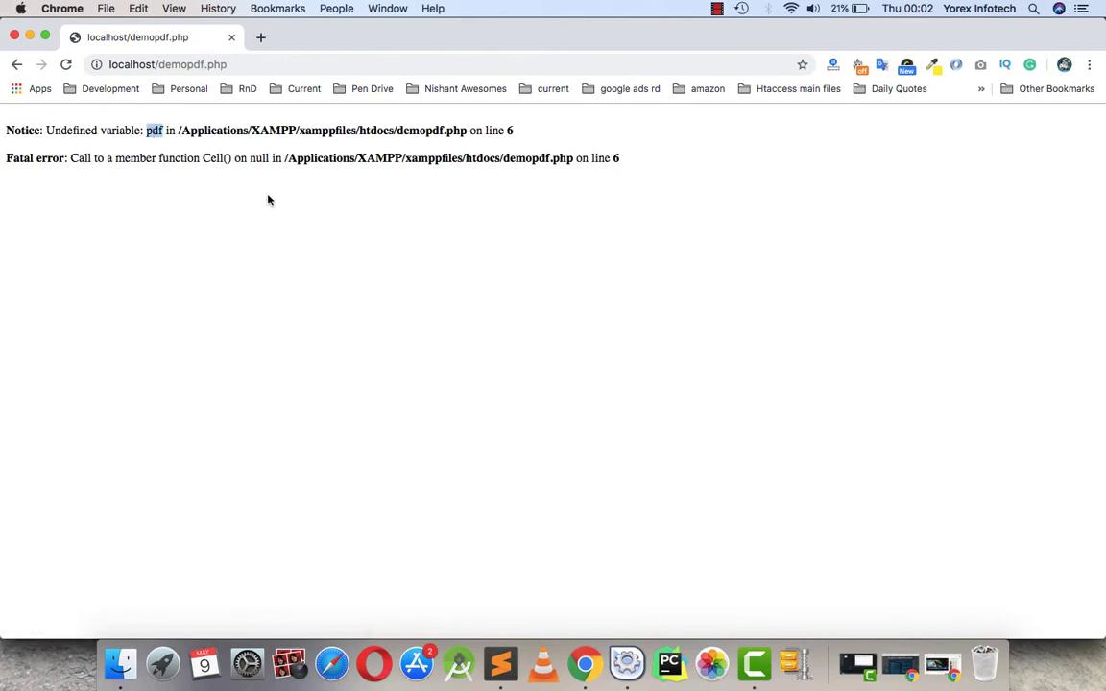
click(500, 663)
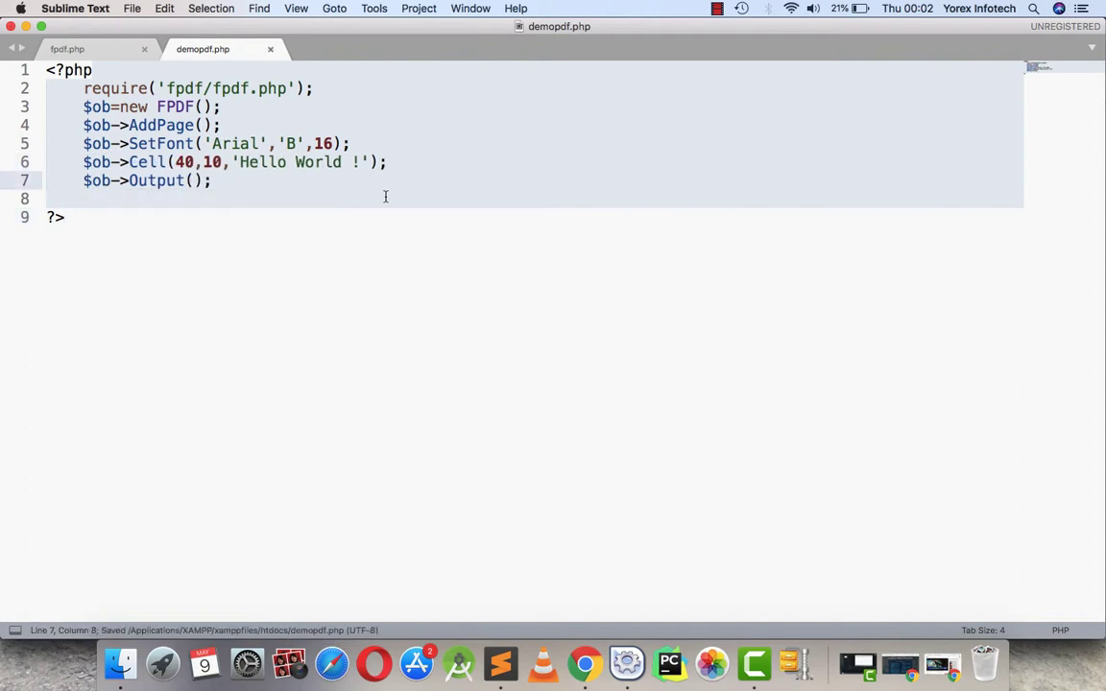
mouse_move(290, 193)
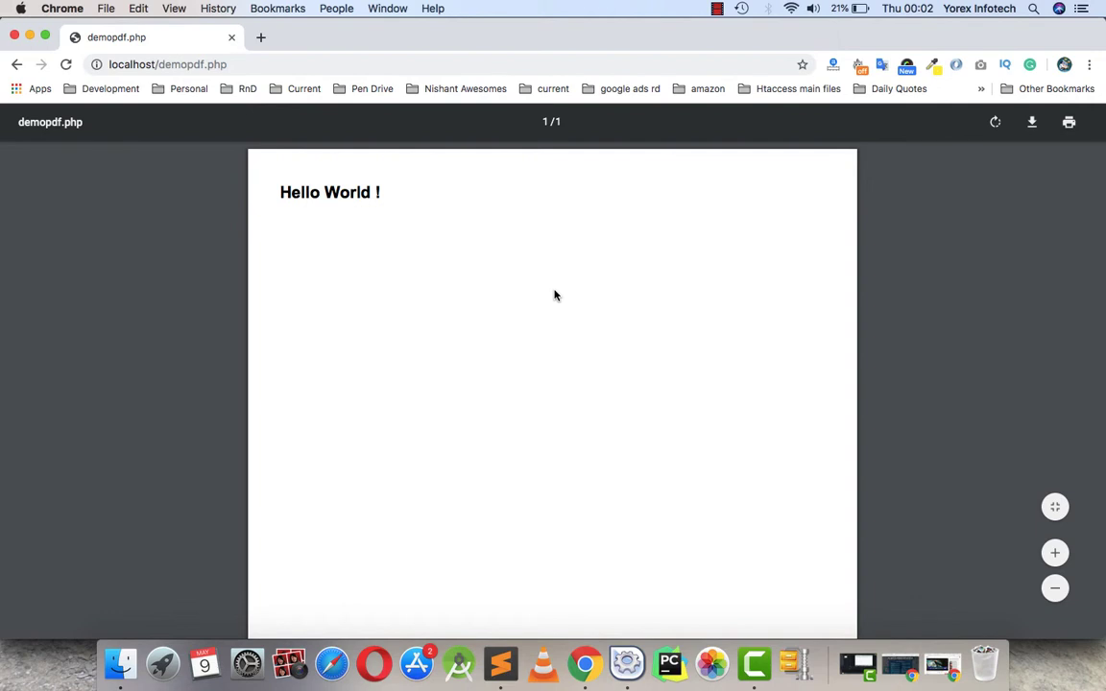
mouse_move(407, 209)
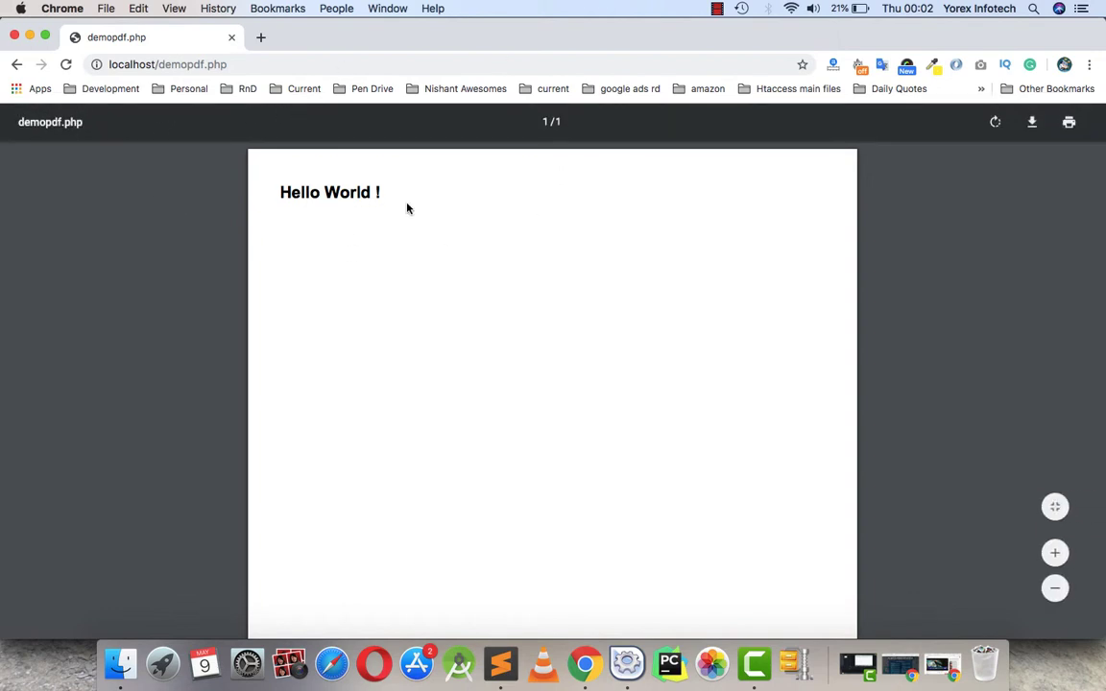
mouse_move(375, 253)
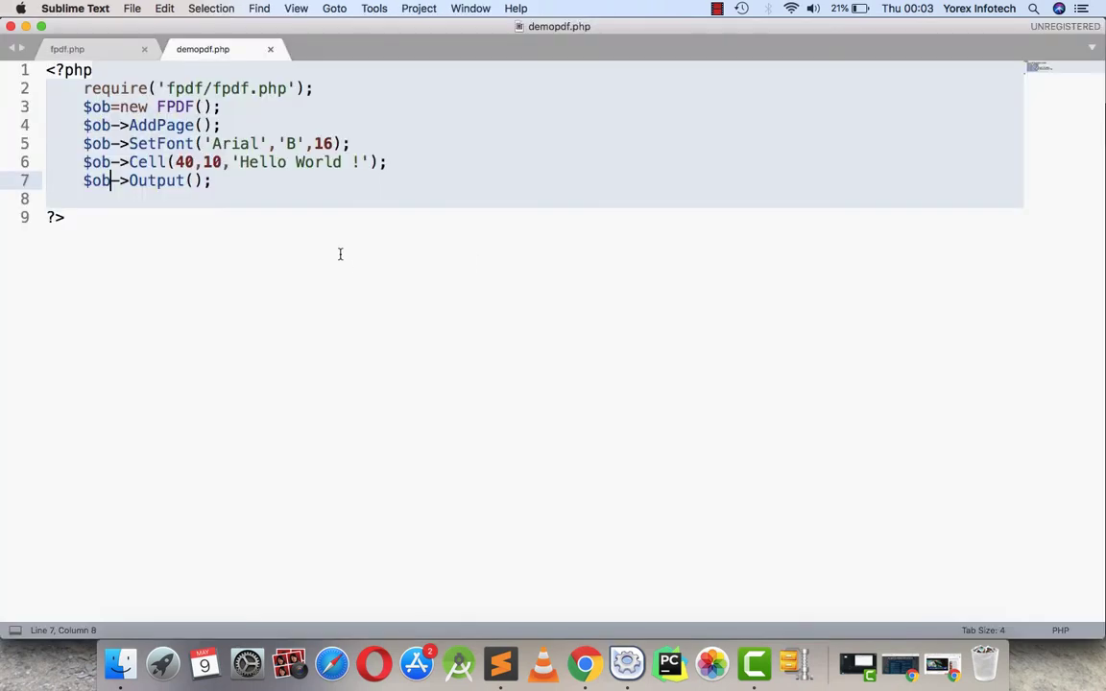
double_click(183, 161)
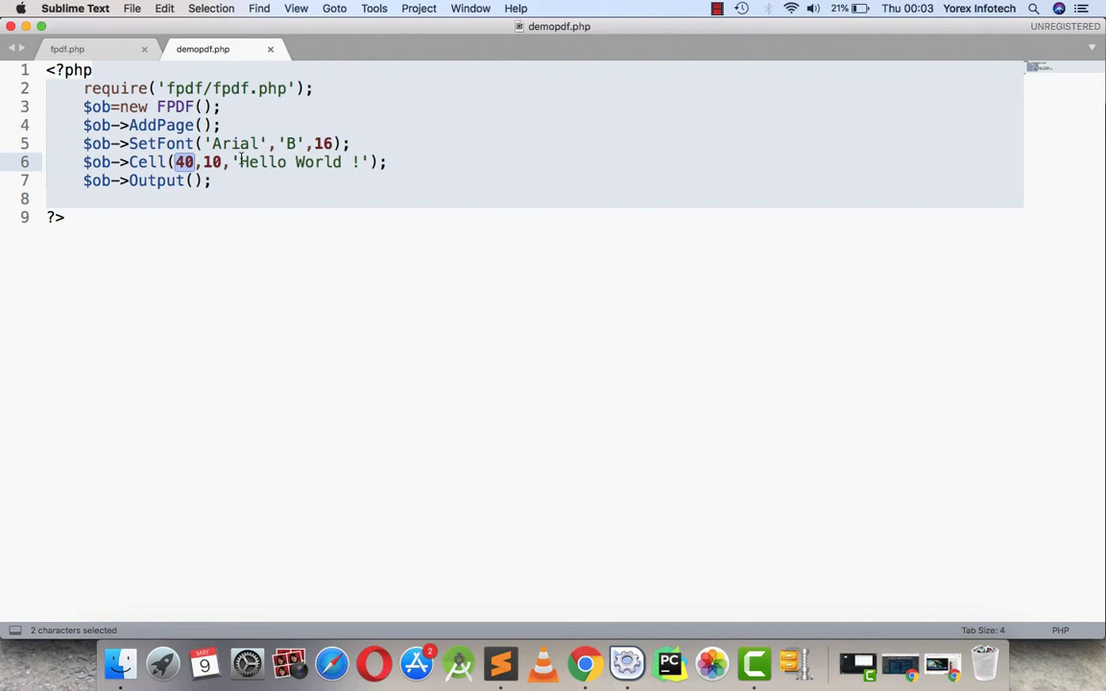
drag(240, 162, 359, 161)
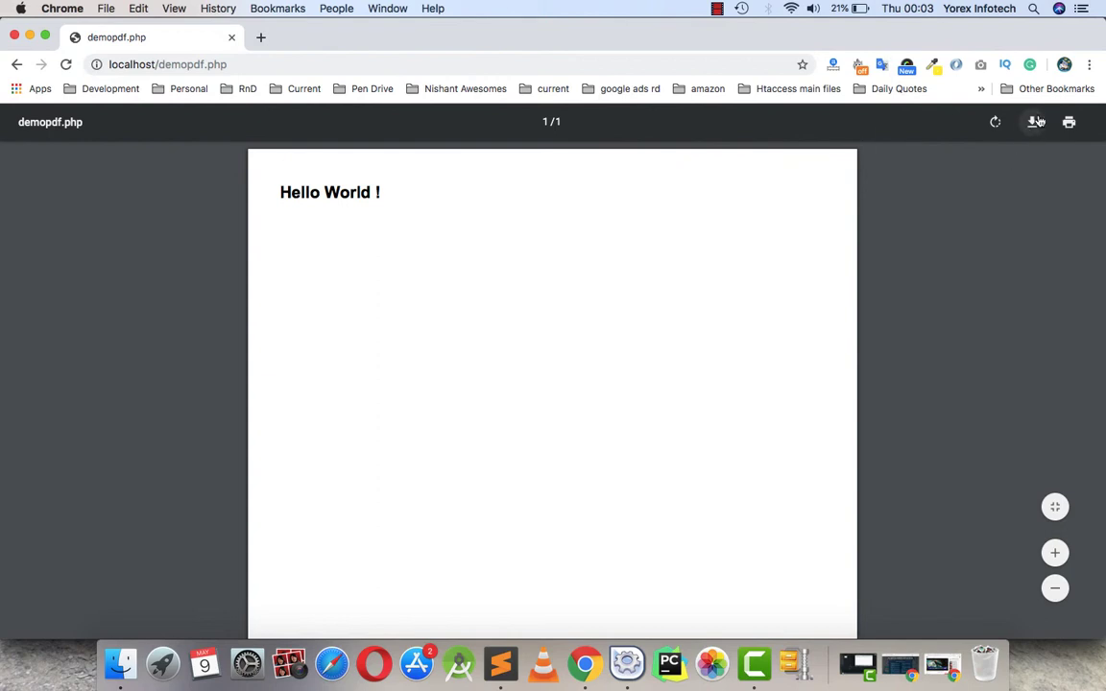
mouse_move(1036, 122)
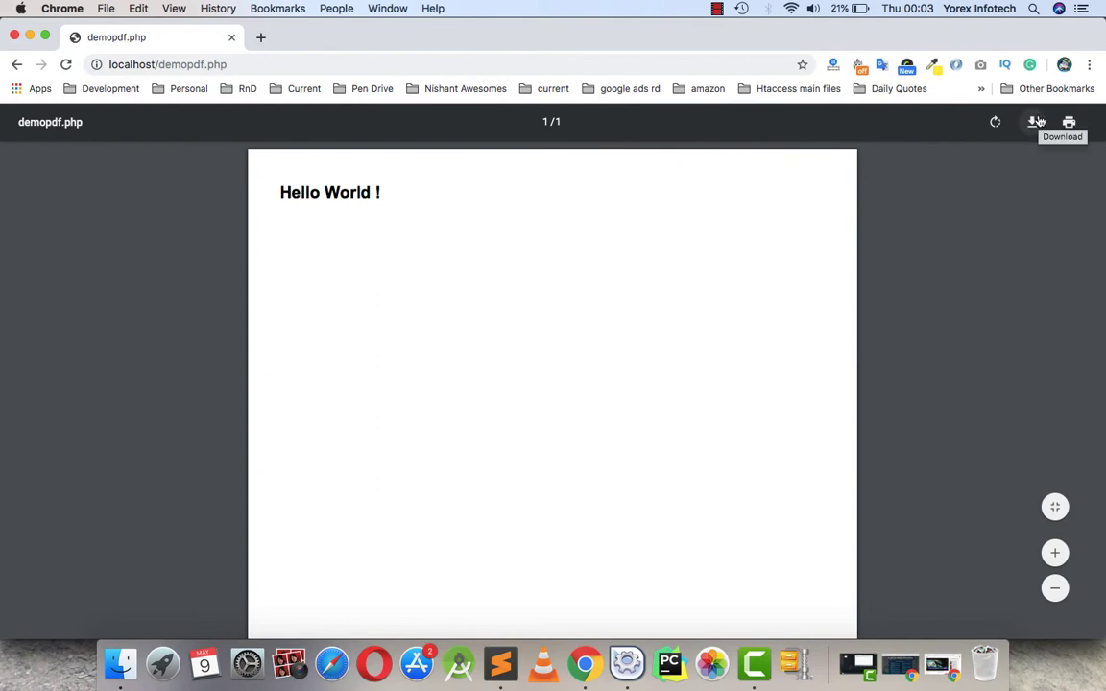
- Download the rendered PDF from Chrome into htdocs as dummypdf.pdf
click(1036, 122)
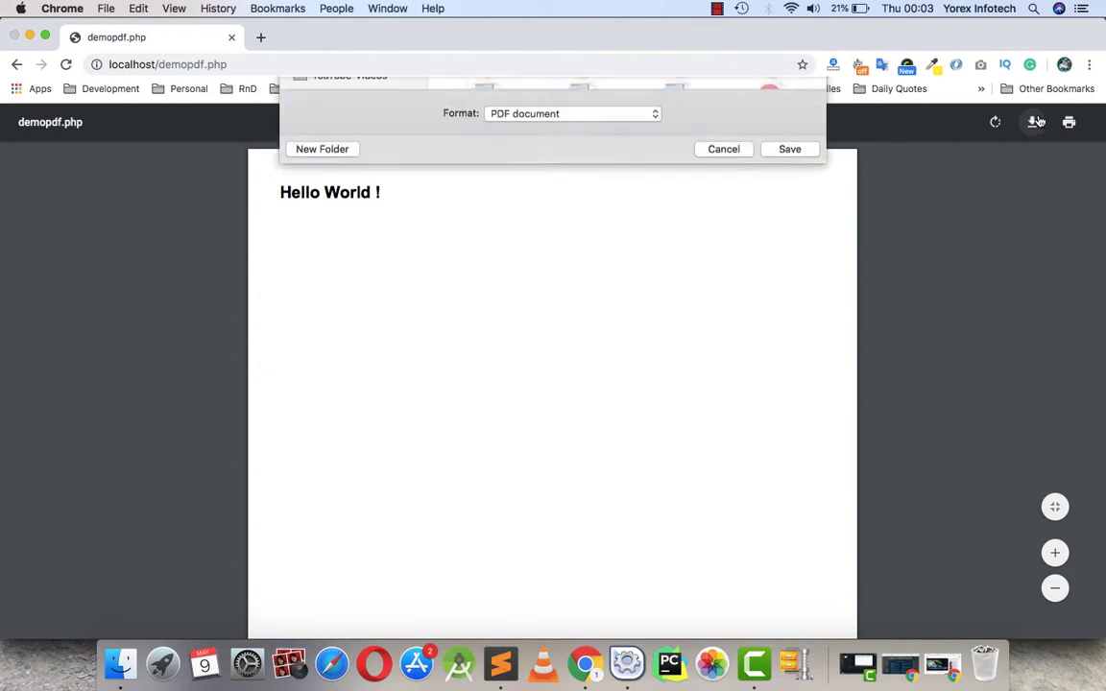
click(673, 98)
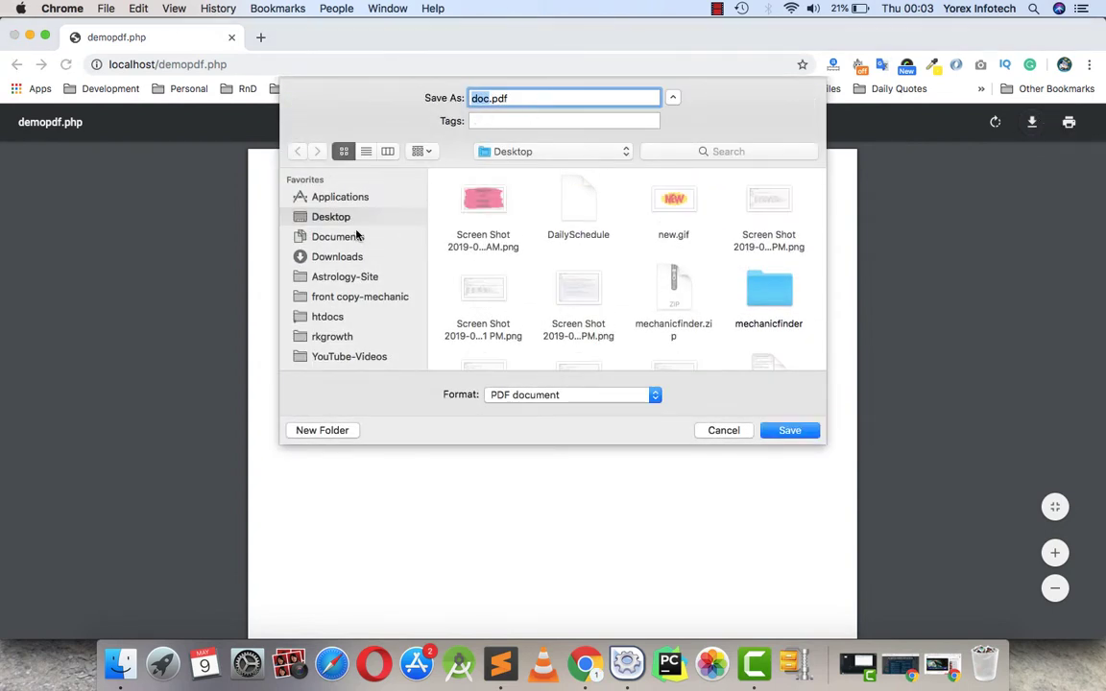
click(327, 315)
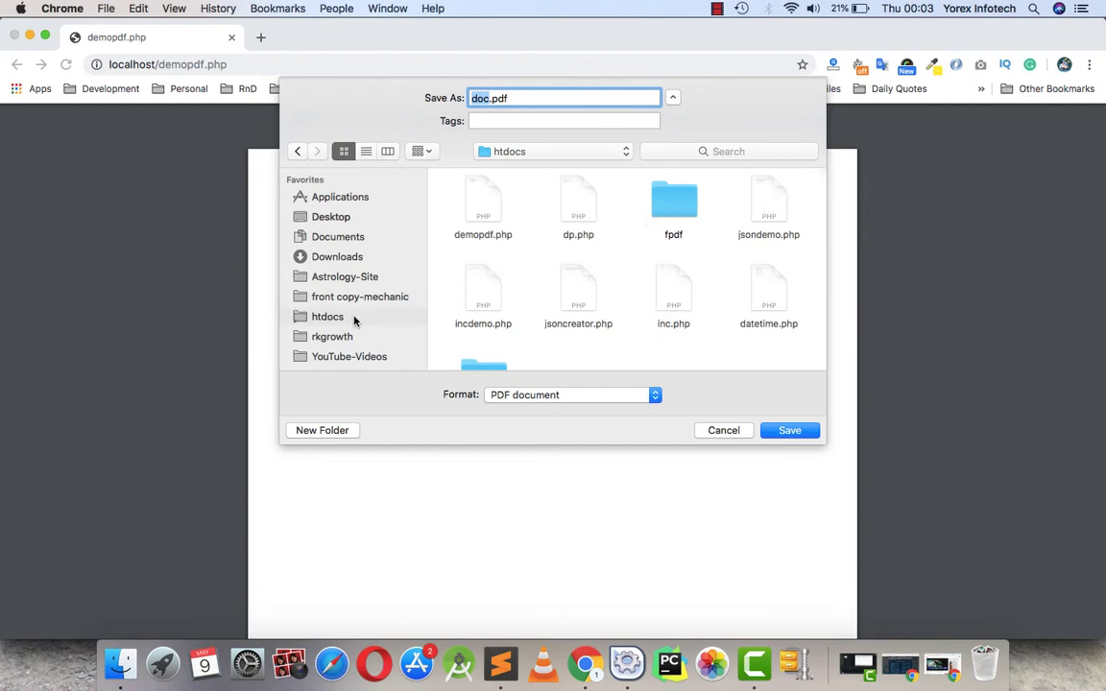
mouse_move(499, 200)
text(ummypdf)
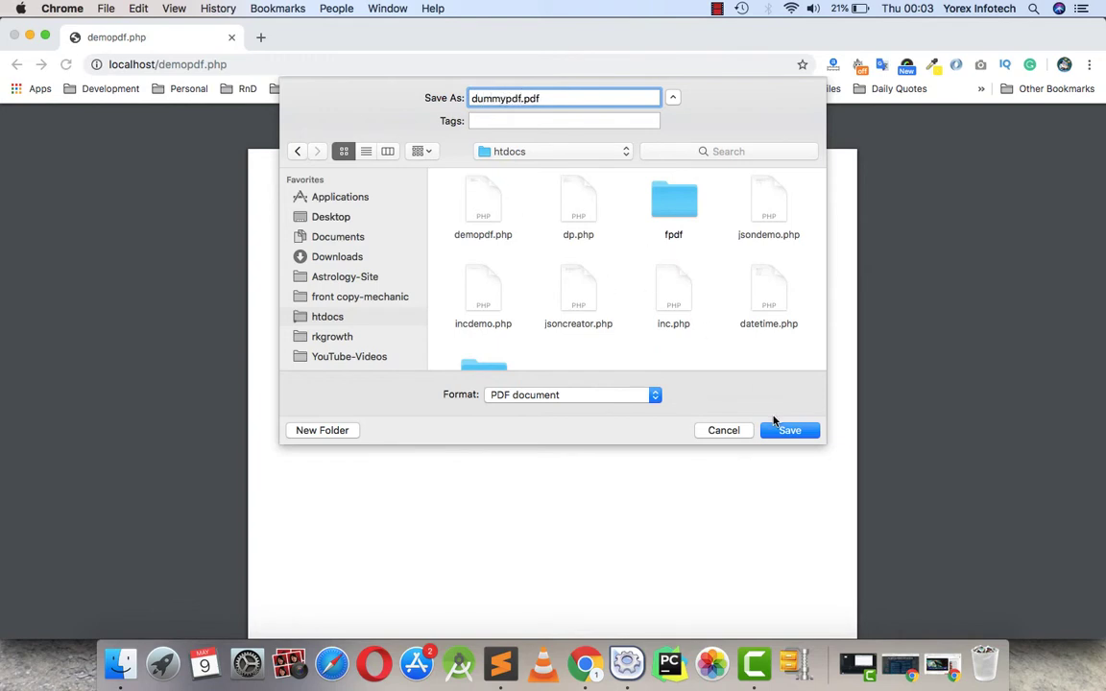
mouse_move(528, 402)
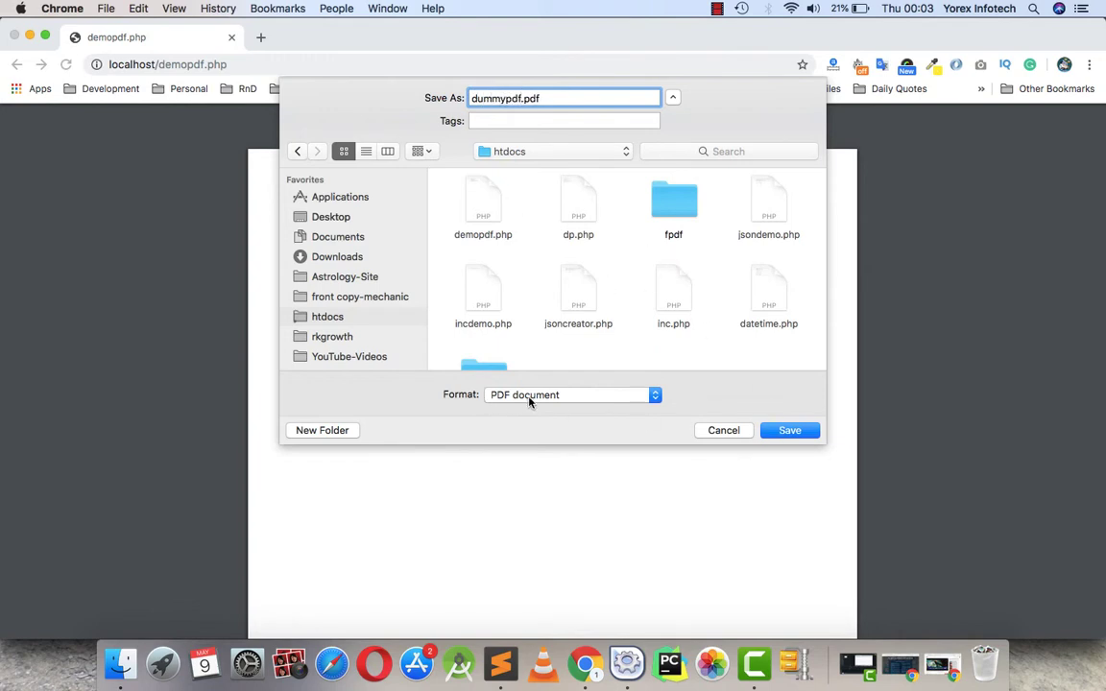
mouse_move(741, 444)
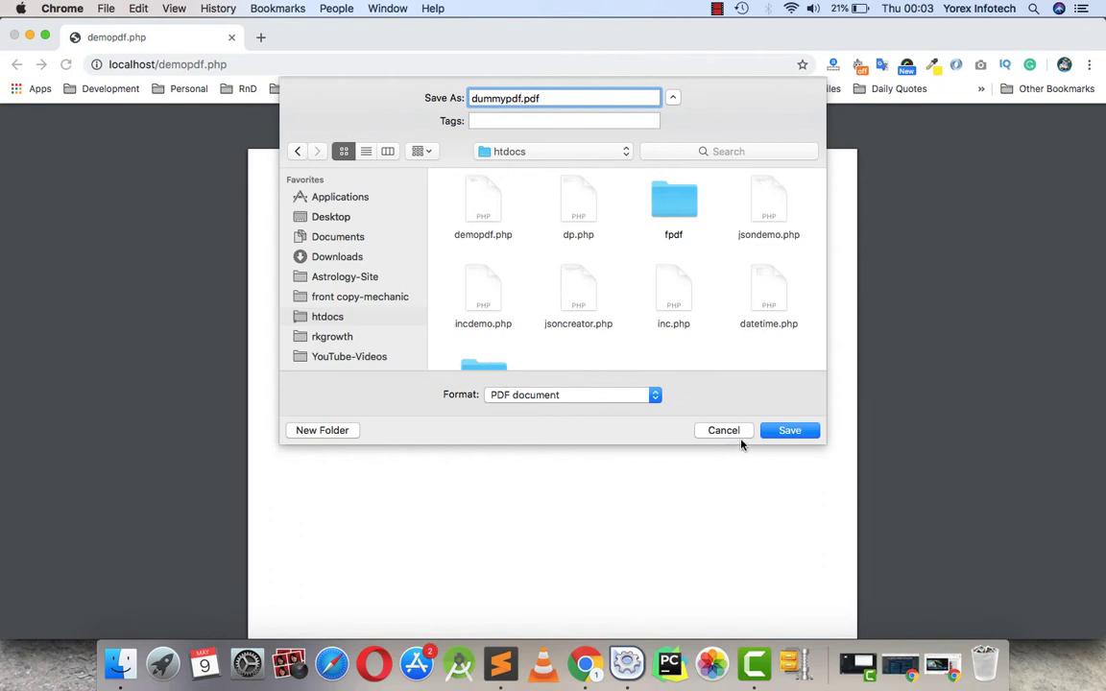
click(788, 430)
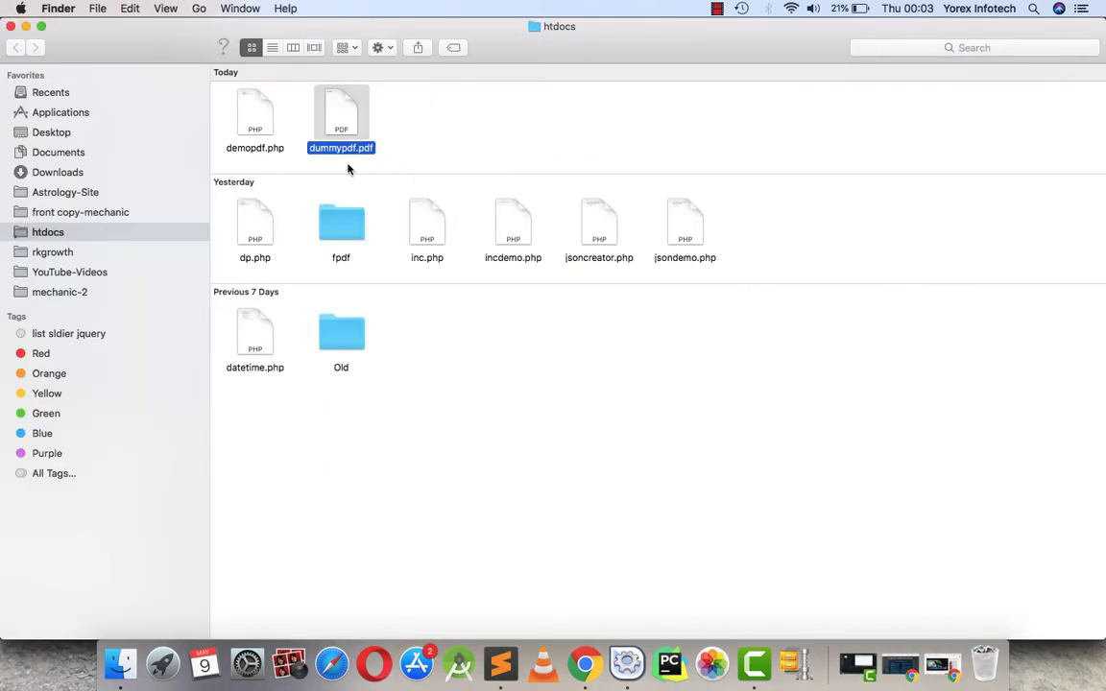
mouse_move(344, 115)
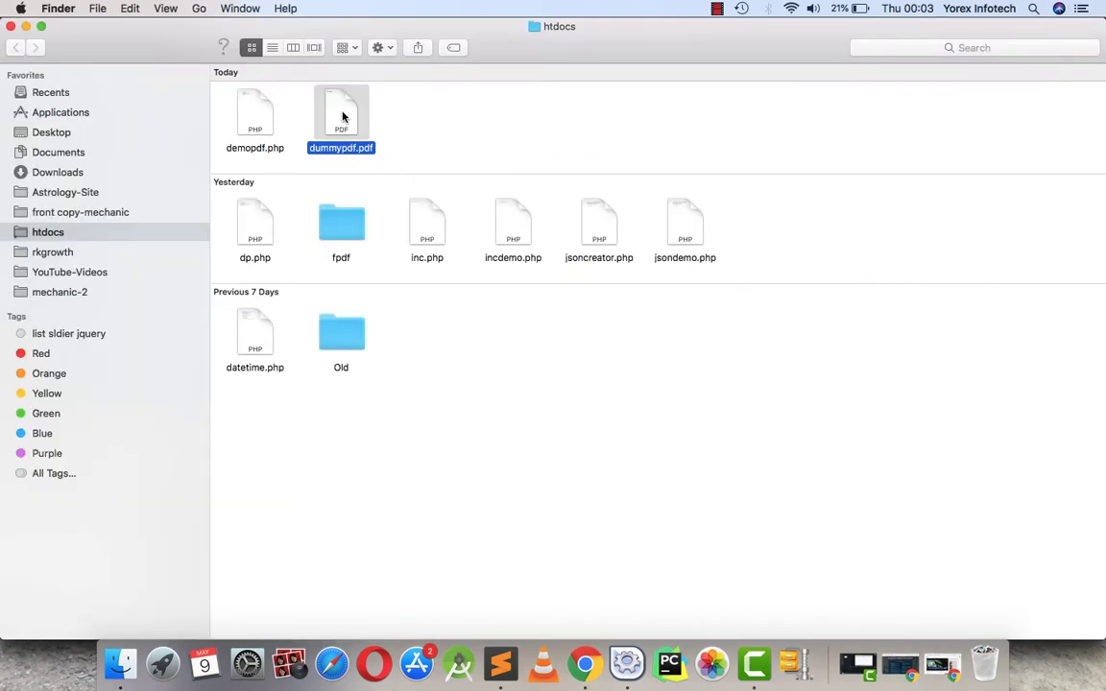
- Open dummypdf.pdf from htdocs in Finder, then bring Sublime Text back to the front
double_click(340, 115)
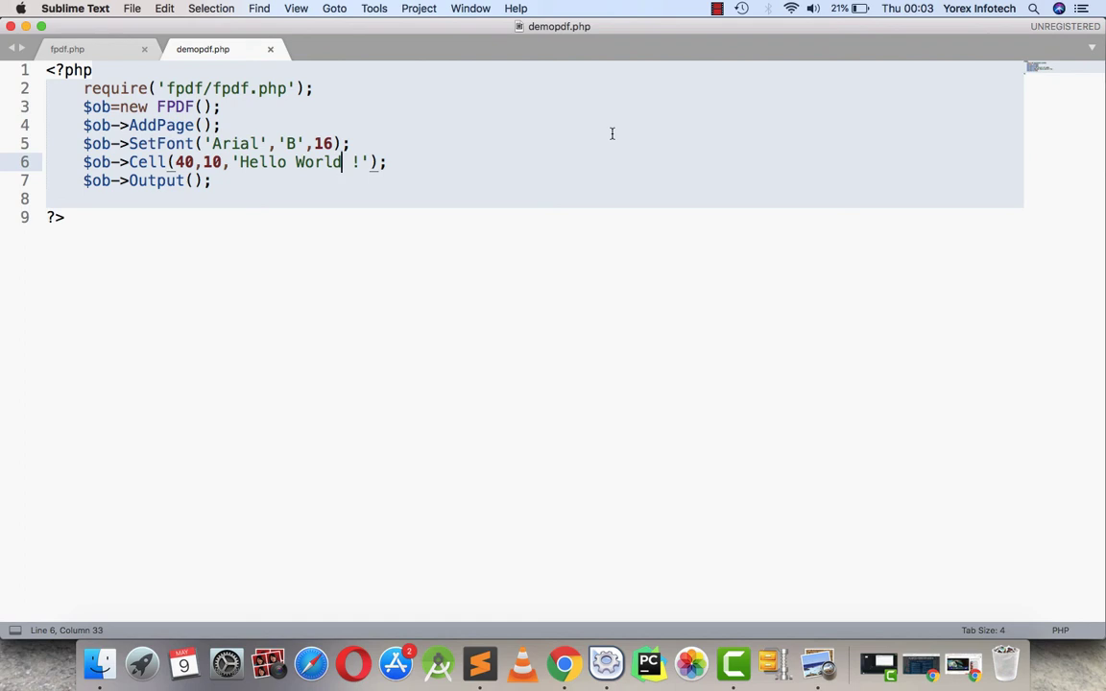
click(717, 8)
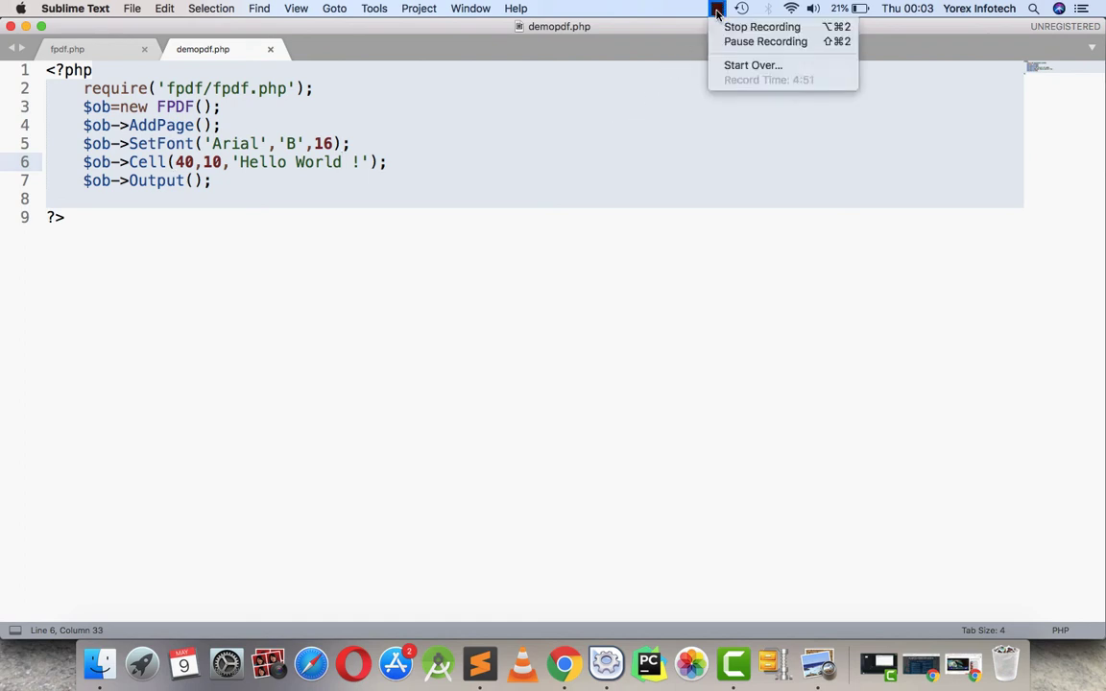